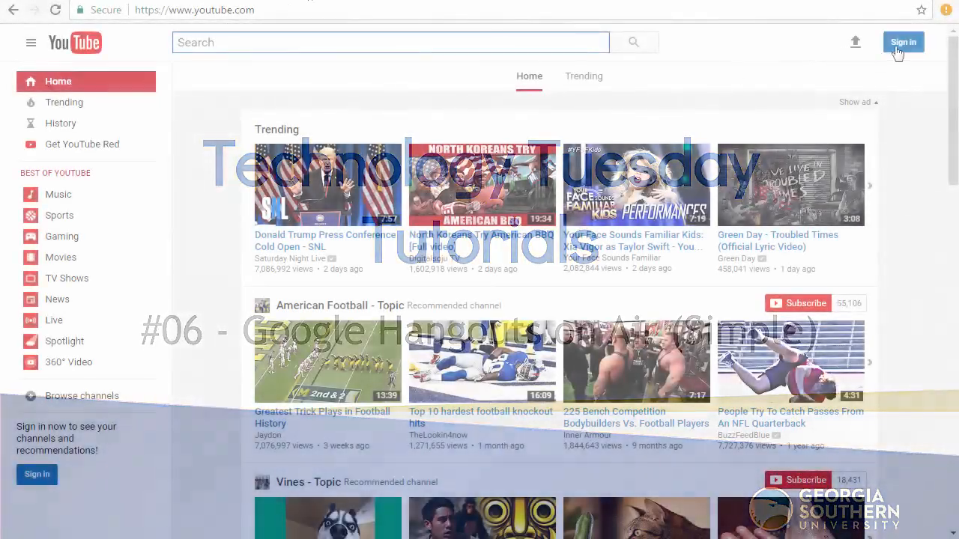
Step: Sign in to YouTube with the university Google account
click(903, 42)
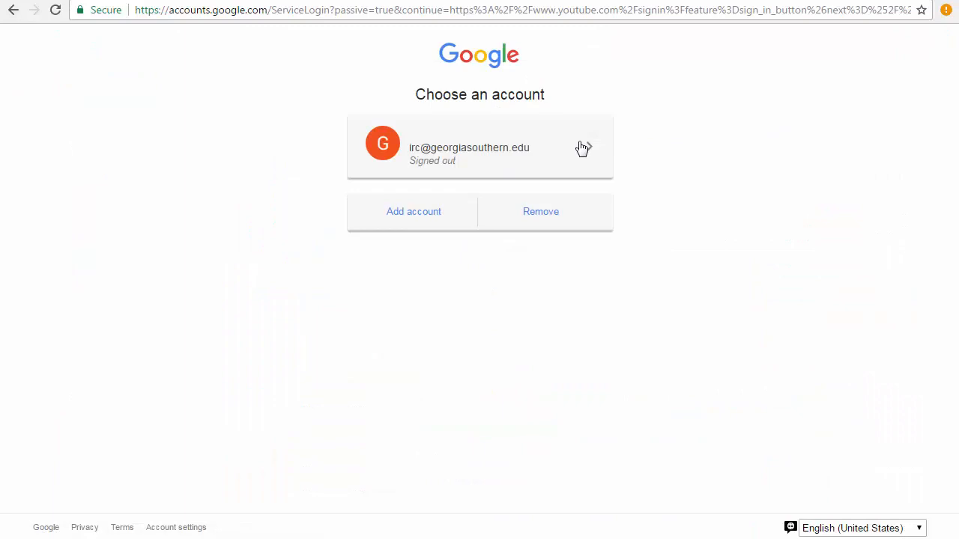
click(480, 146)
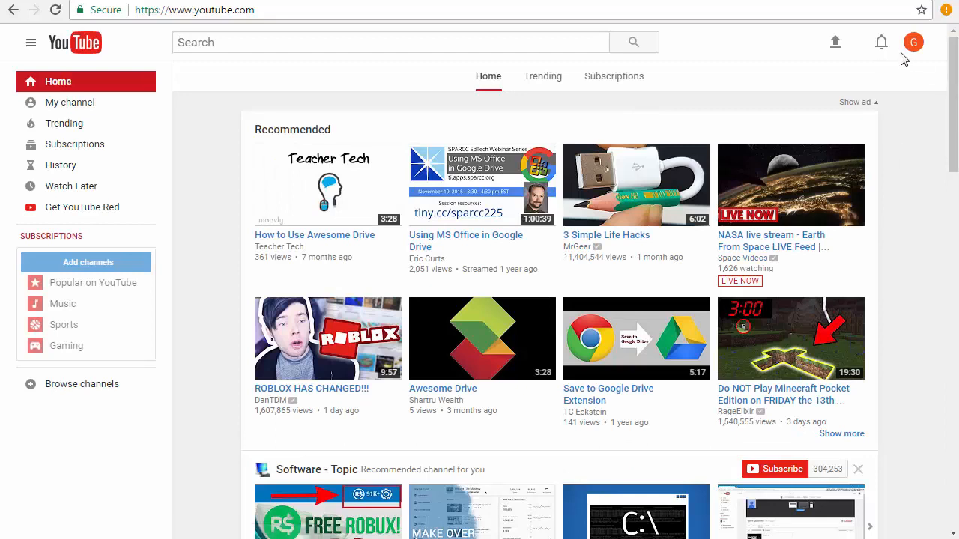
mouse_move(834, 42)
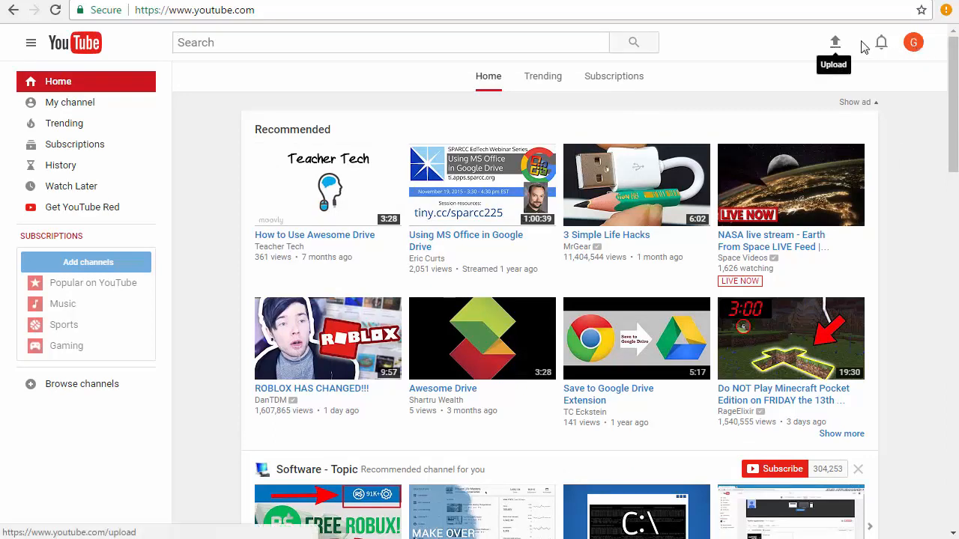
mouse_move(913, 42)
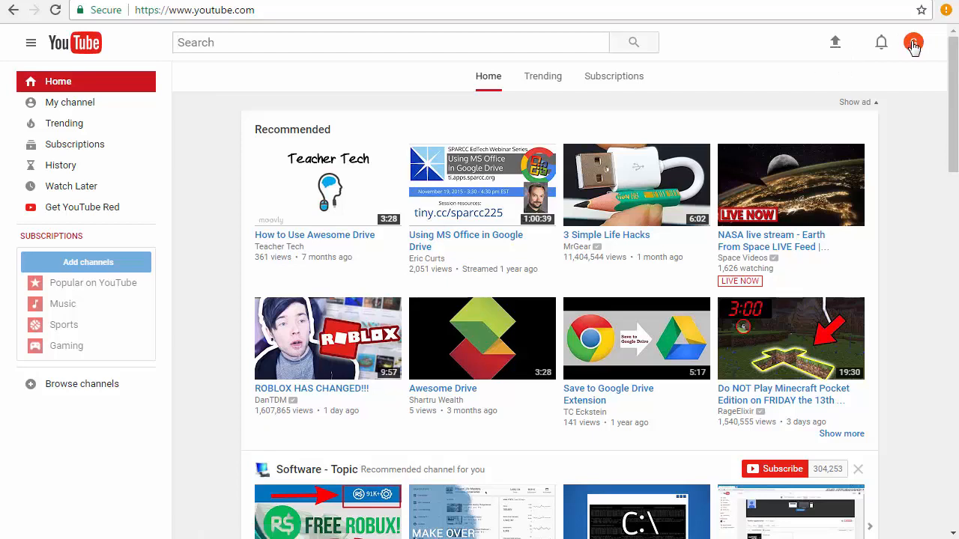
Step: Go from the account menu through Upload and Live Streaming to the Events page
click(912, 42)
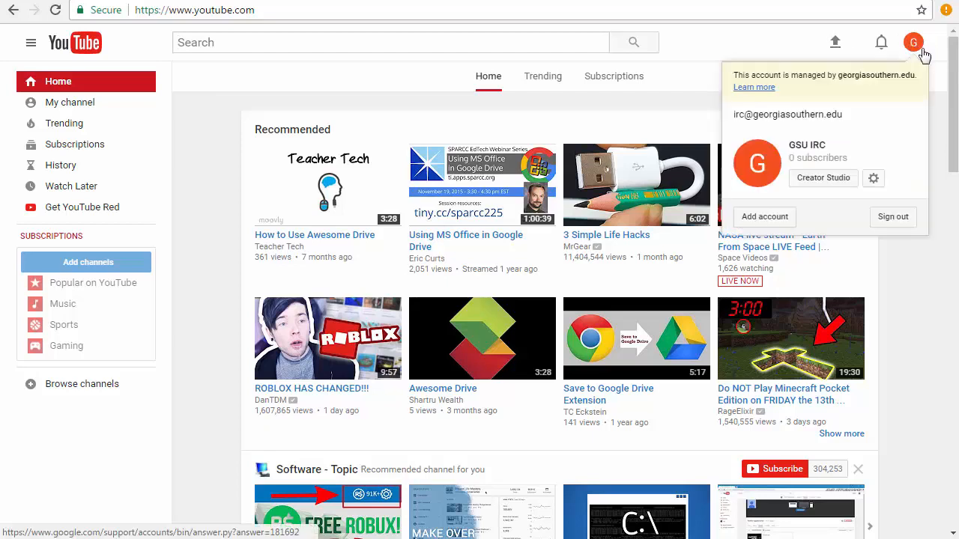
mouse_move(834, 42)
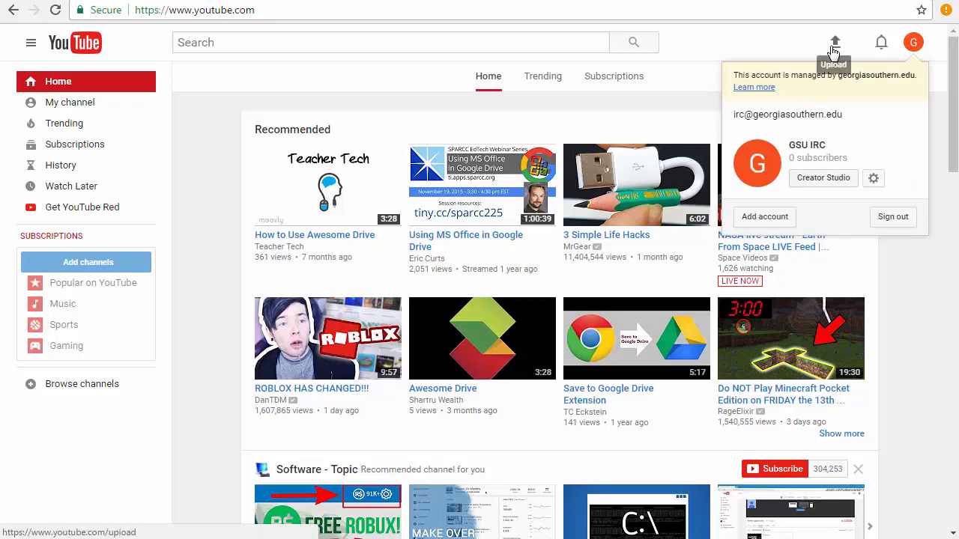
click(834, 42)
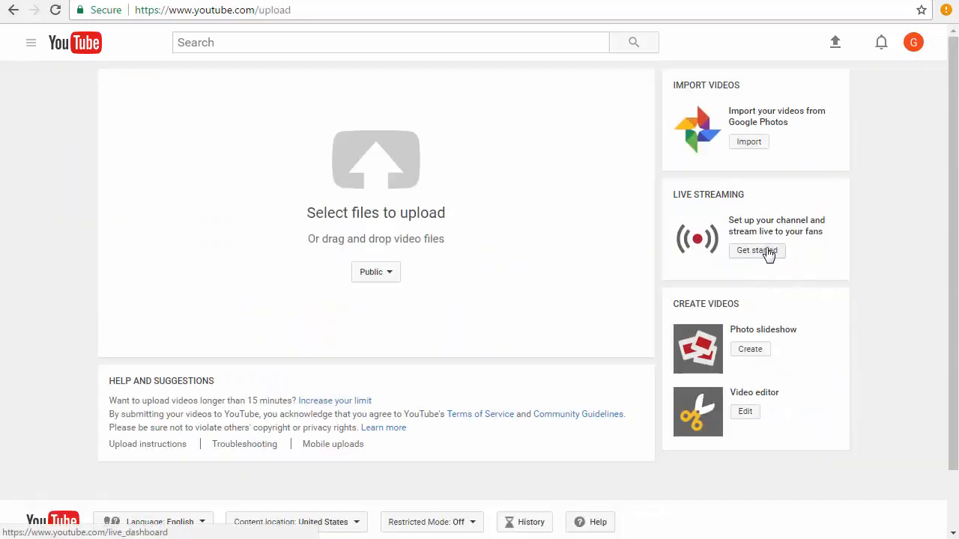
click(756, 250)
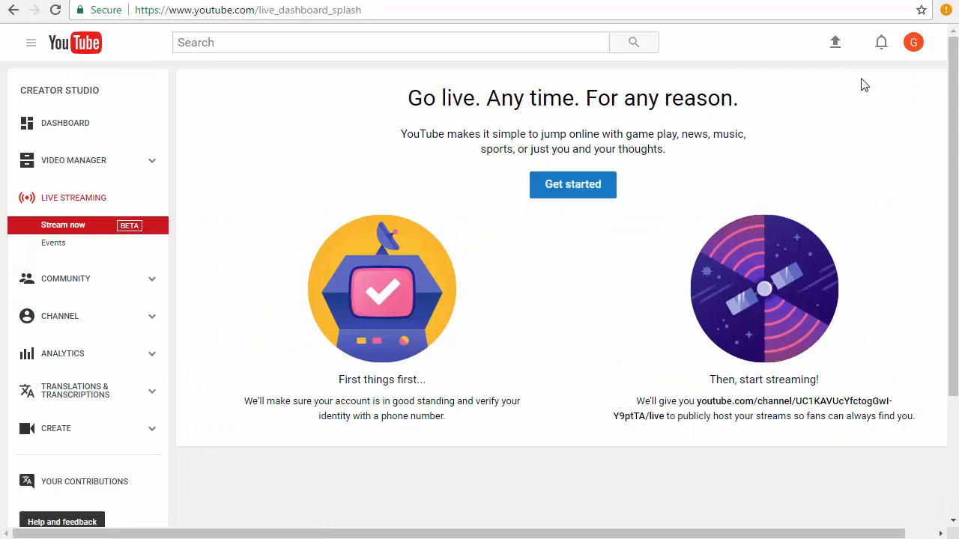
mouse_move(751, 49)
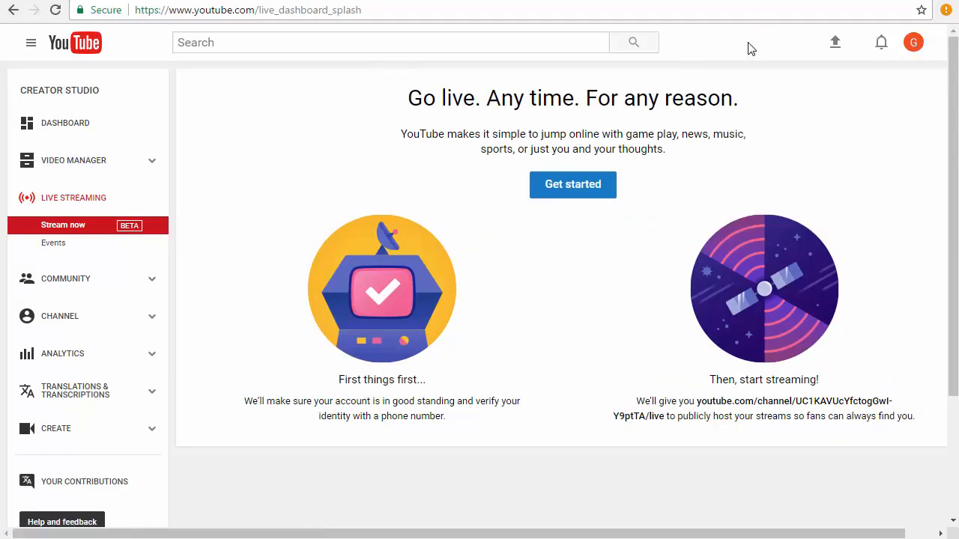
mouse_move(53, 243)
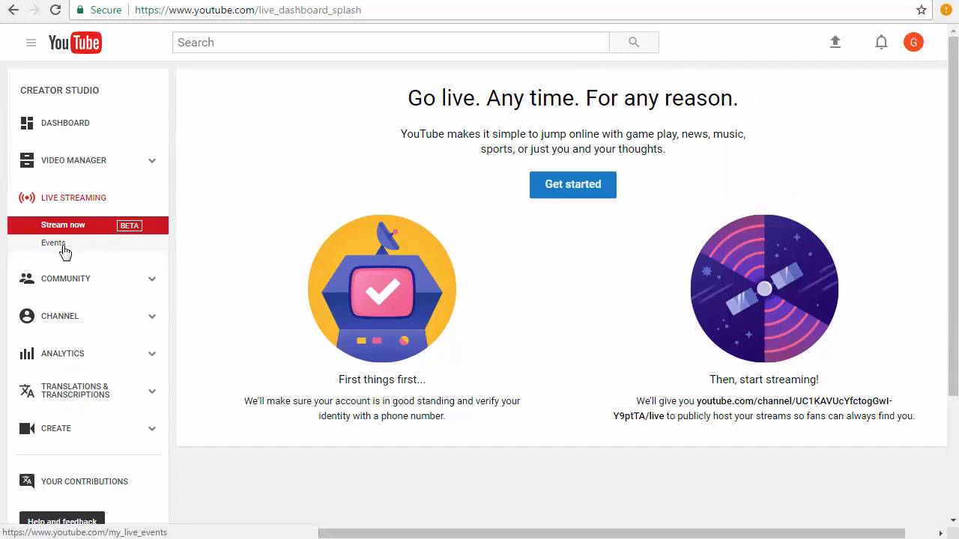
click(53, 242)
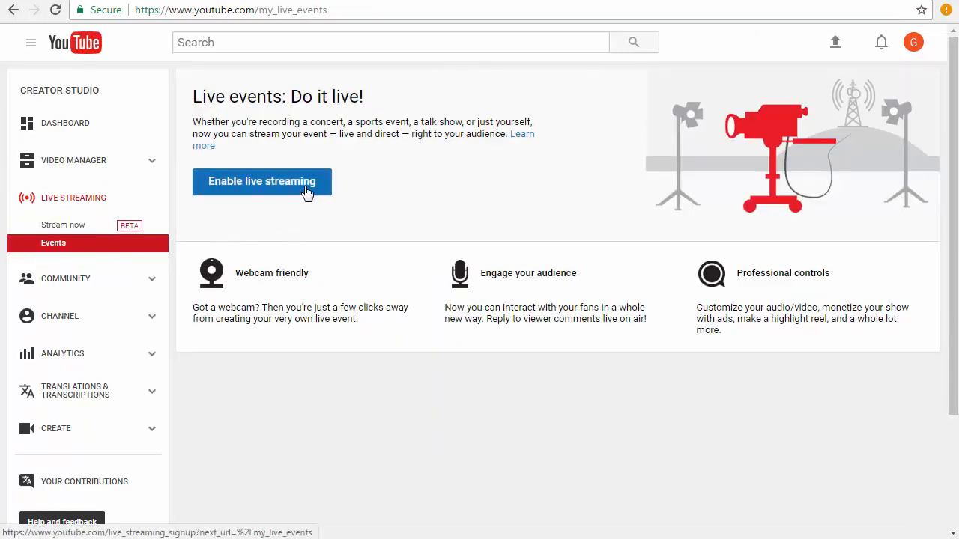
Step: Enable live streaming and confirm the account with a text-message verification code
click(262, 181)
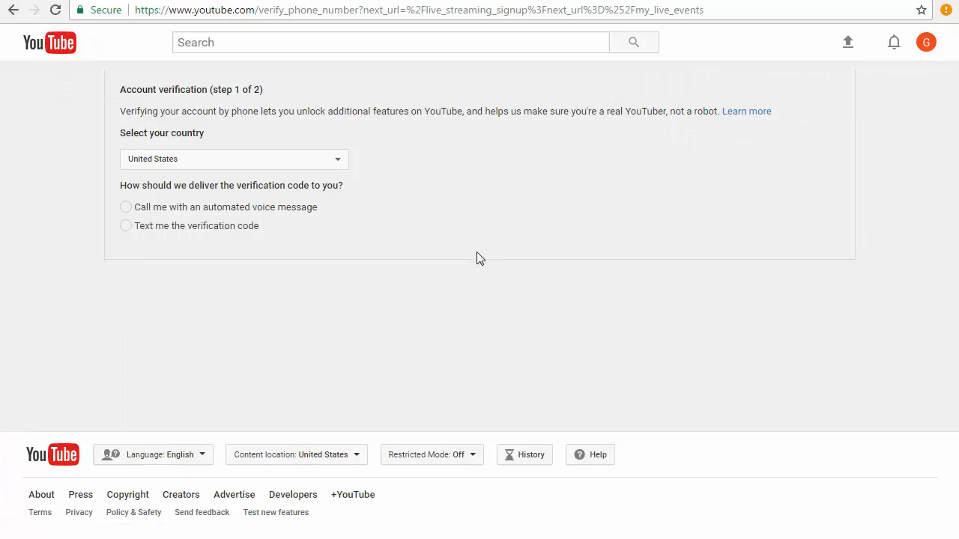
mouse_move(367, 204)
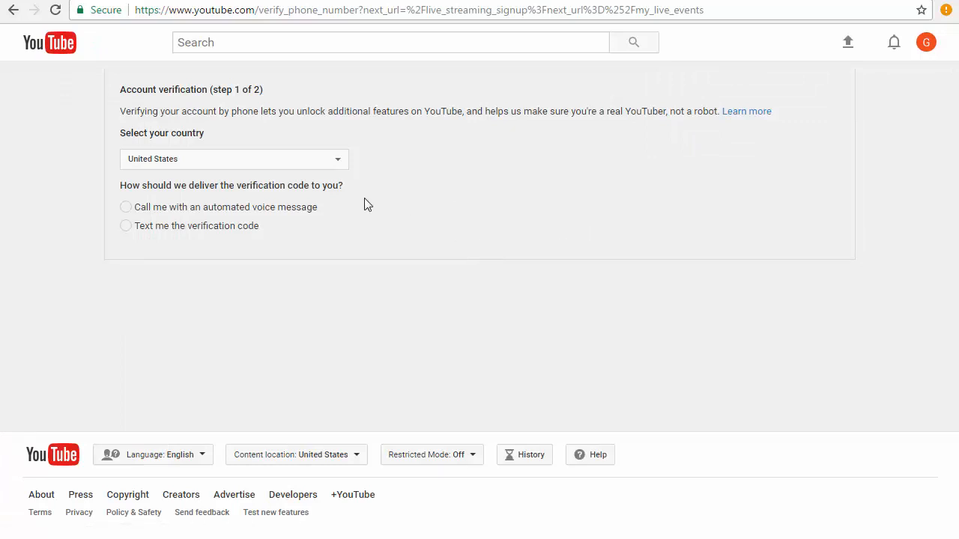
mouse_move(391, 186)
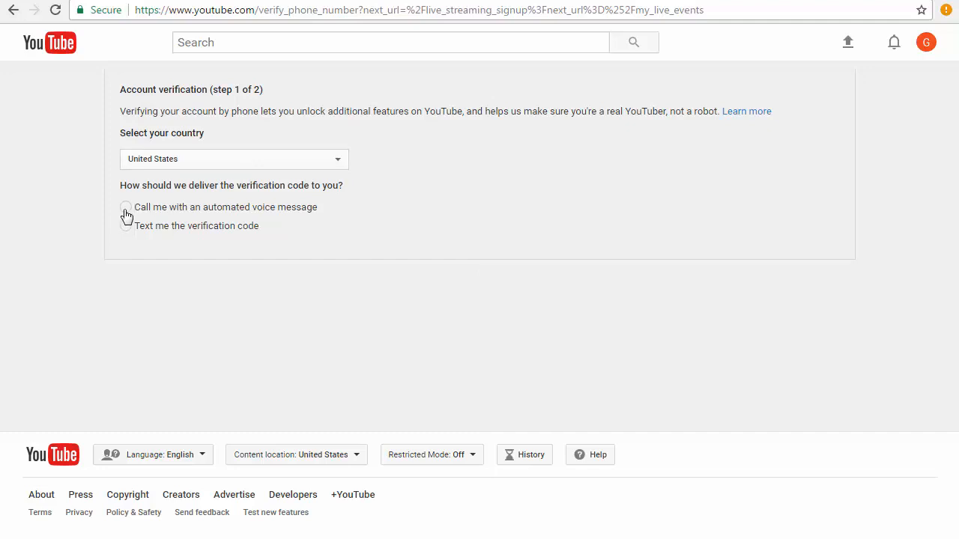
click(125, 208)
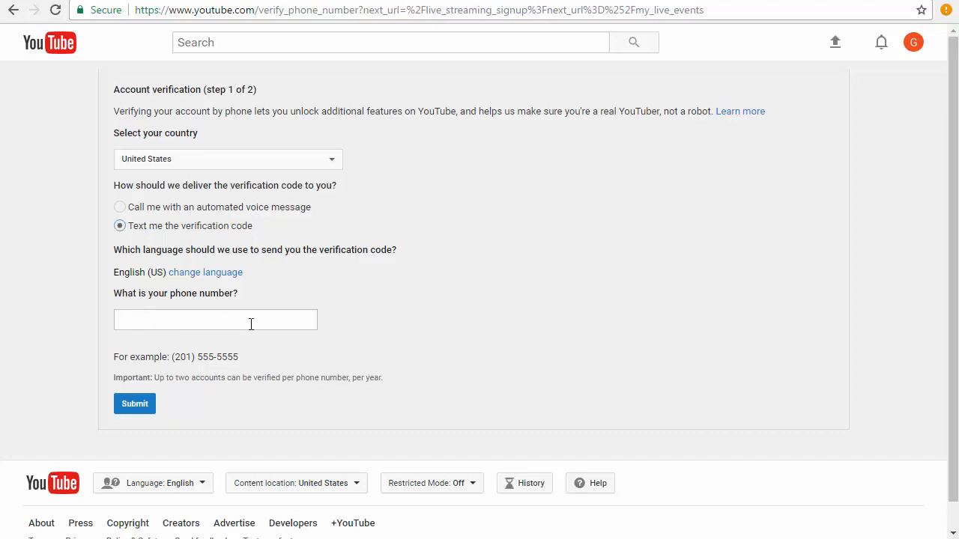
mouse_move(461, 347)
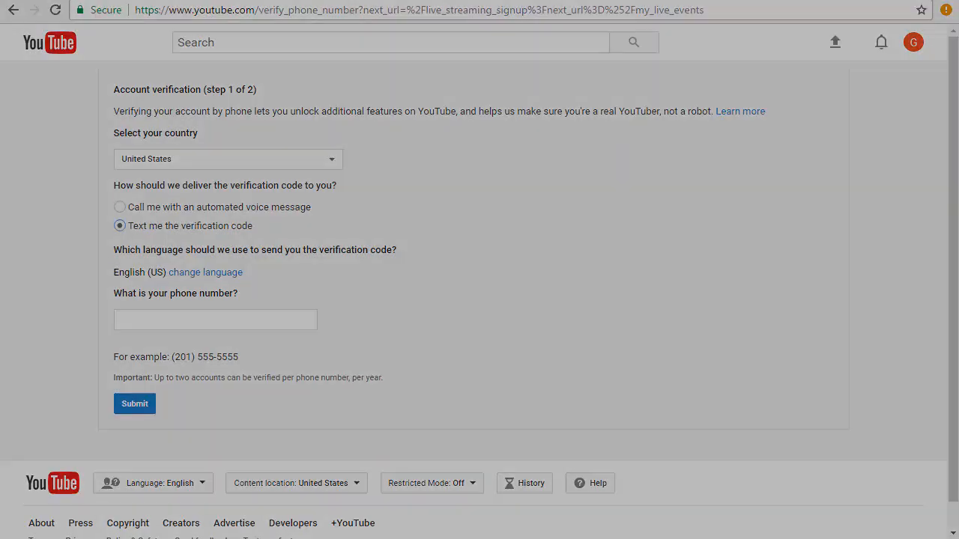
click(134, 403)
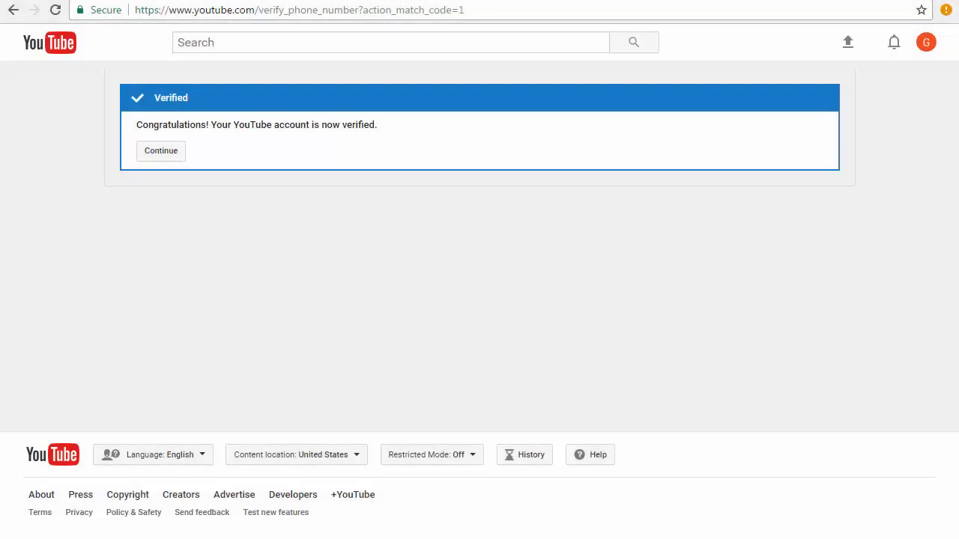
mouse_move(212, 174)
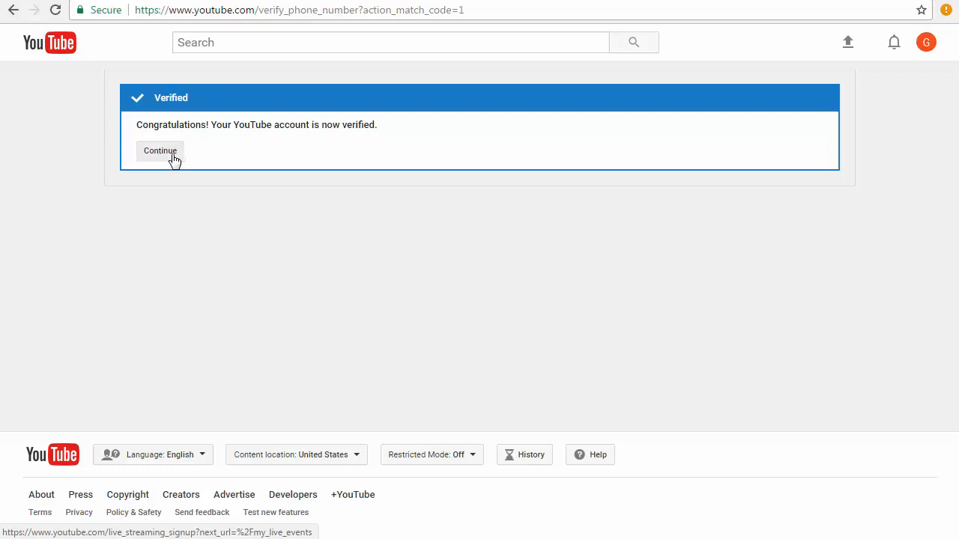
Step: Continue past verification and create a new live event
click(160, 151)
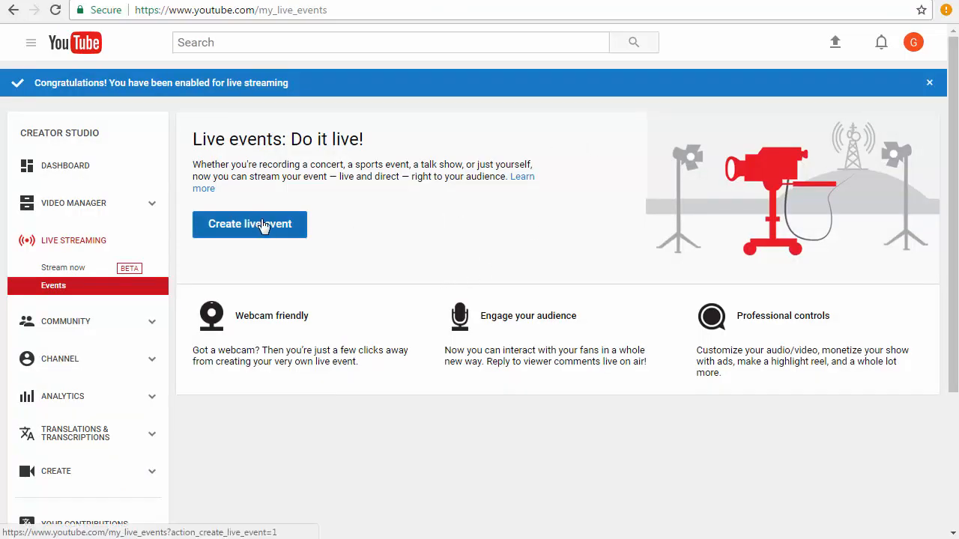
click(250, 224)
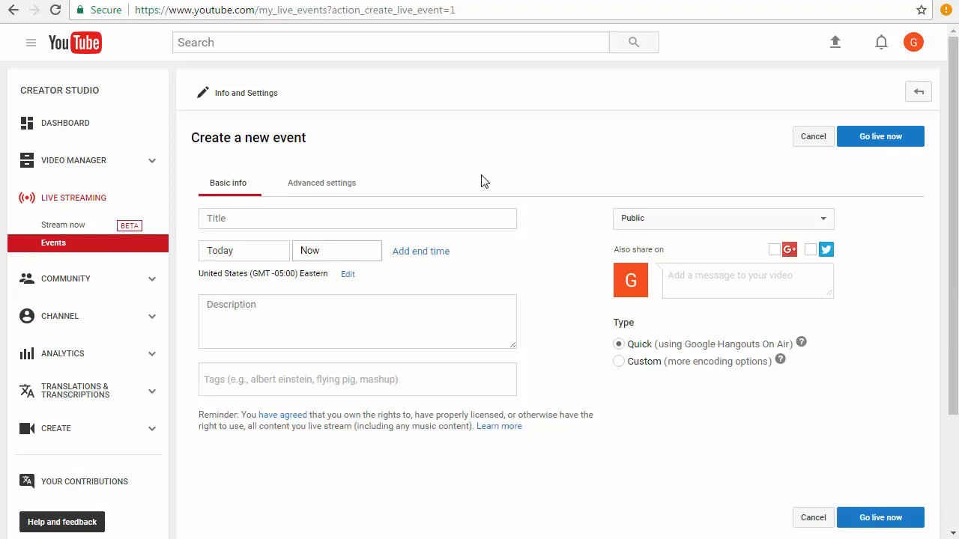
mouse_move(656, 191)
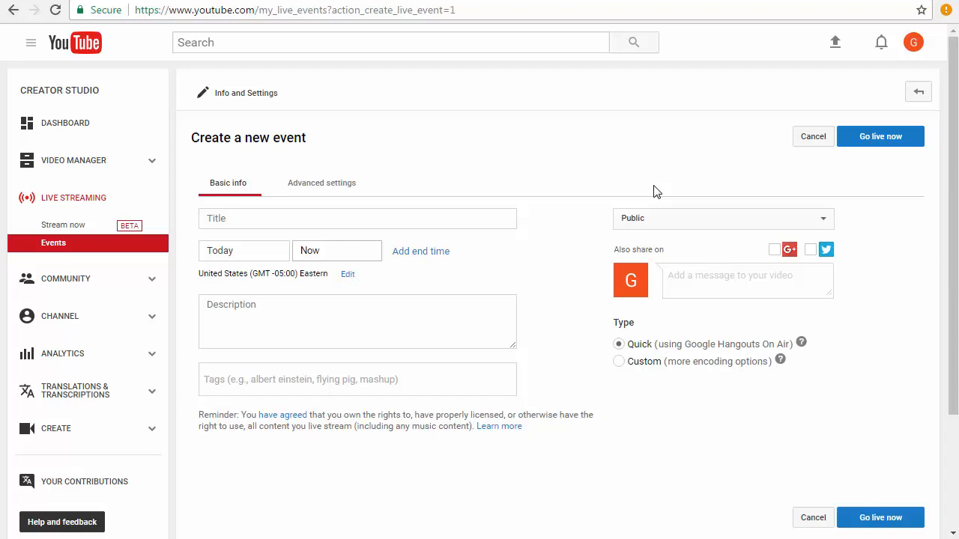
mouse_move(684, 185)
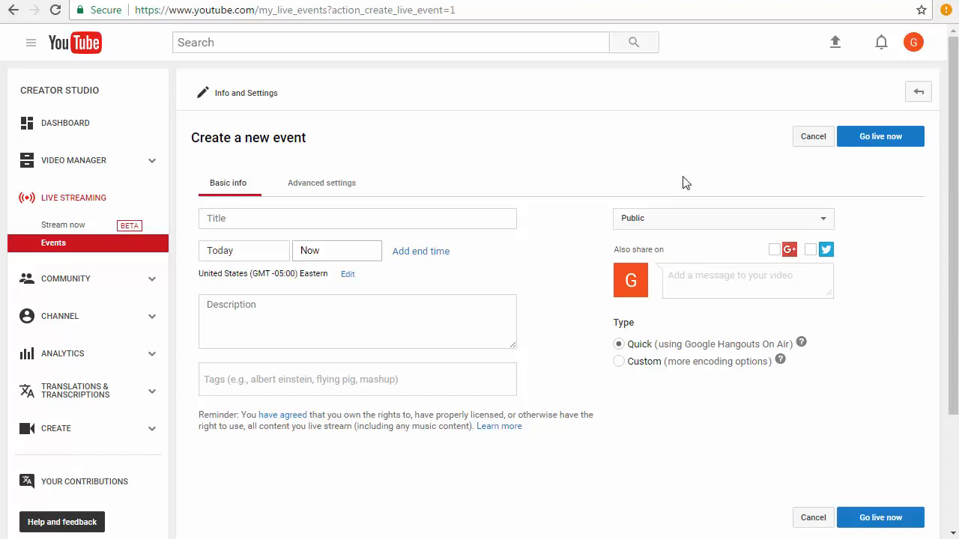
mouse_move(711, 159)
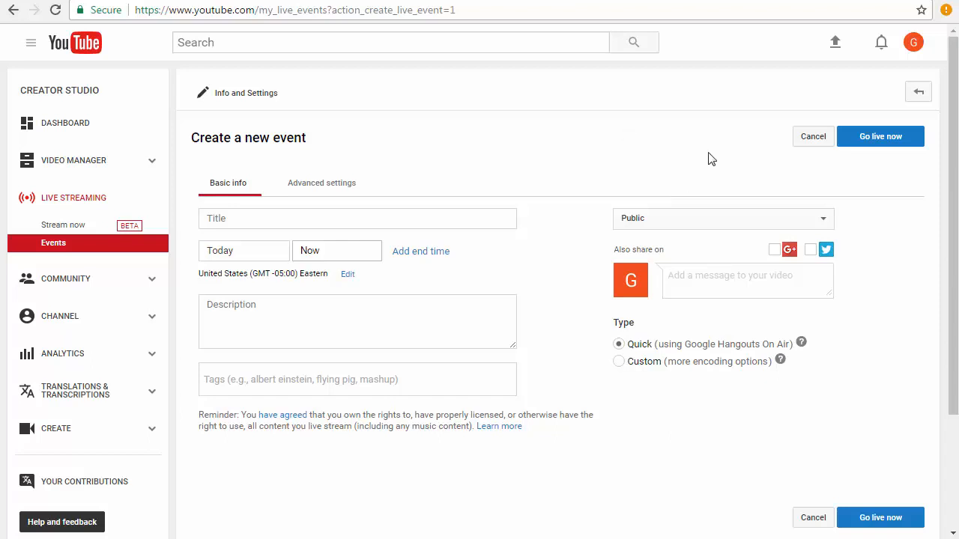
mouse_move(270, 187)
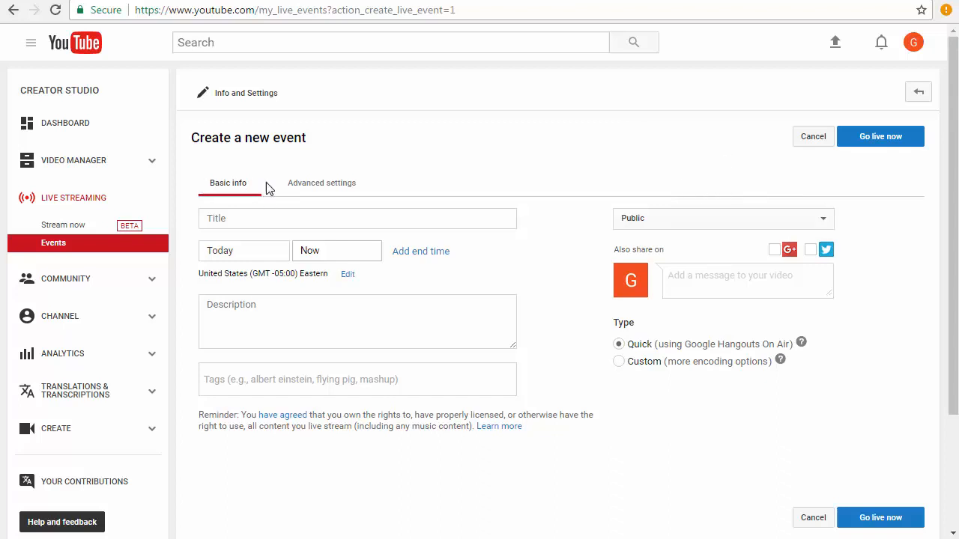
Step: Title the event 'Demo hangout on air', starting today at Now, and focus the description
text(Demo hangout)
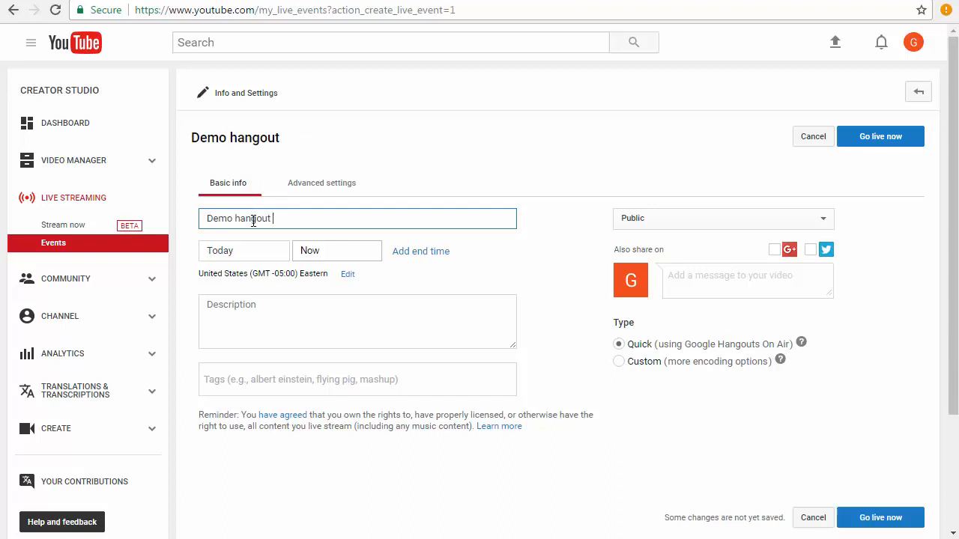
text(on air)
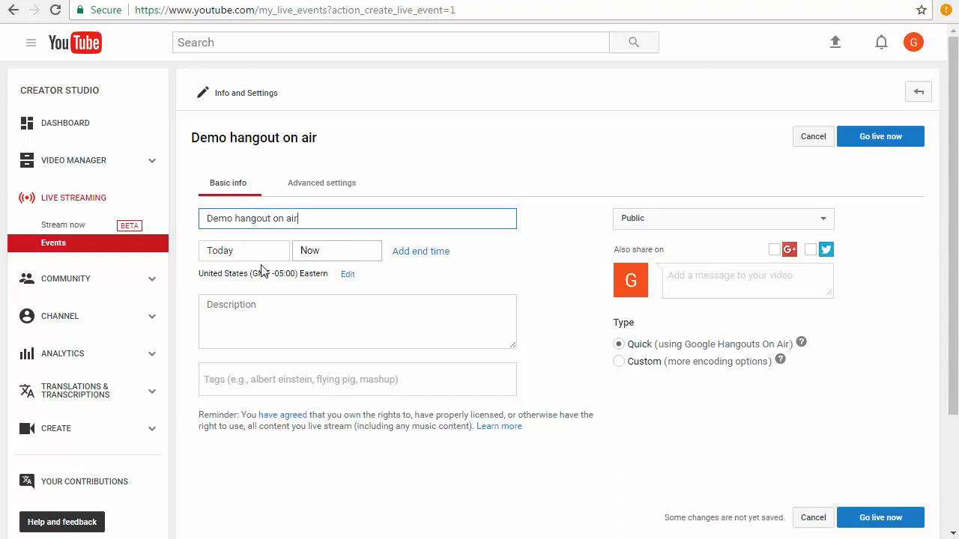
click(243, 250)
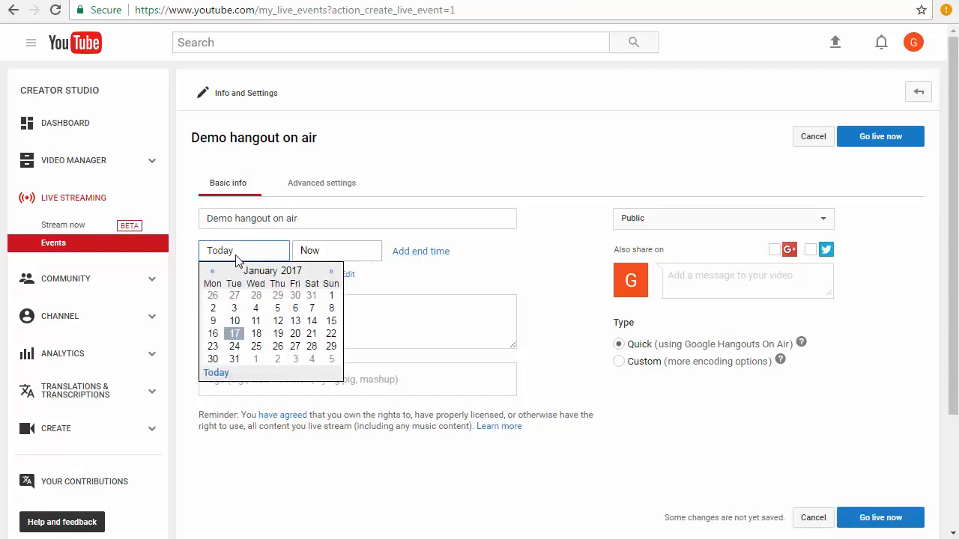
click(234, 333)
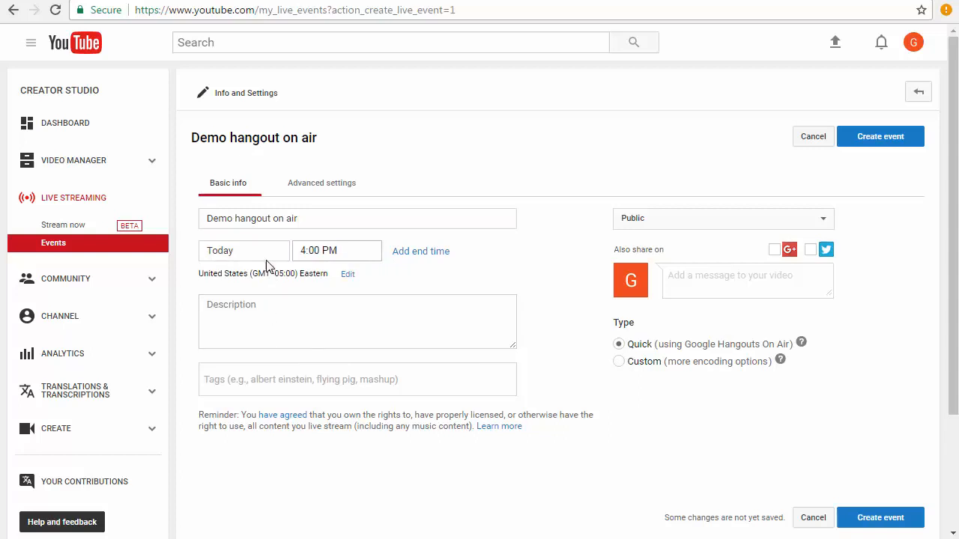
click(337, 250)
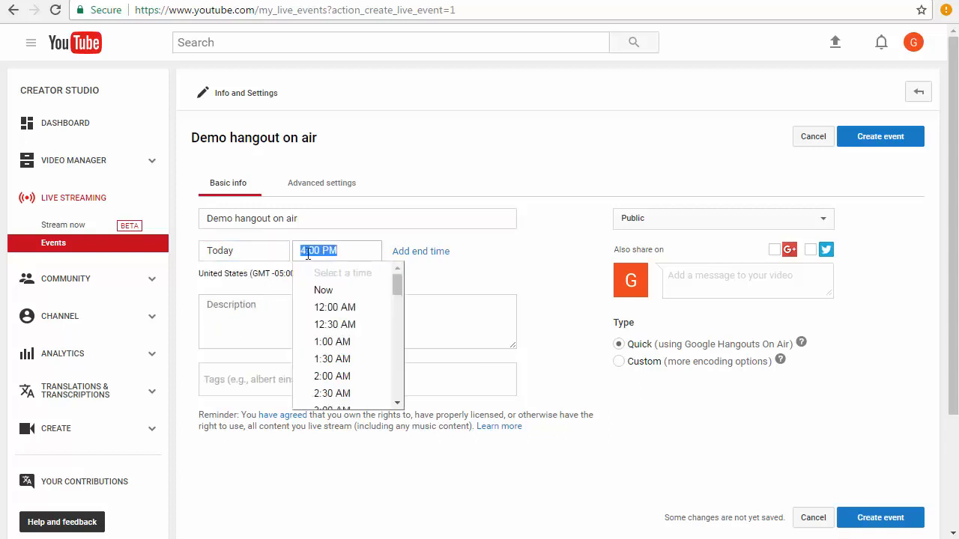
click(323, 290)
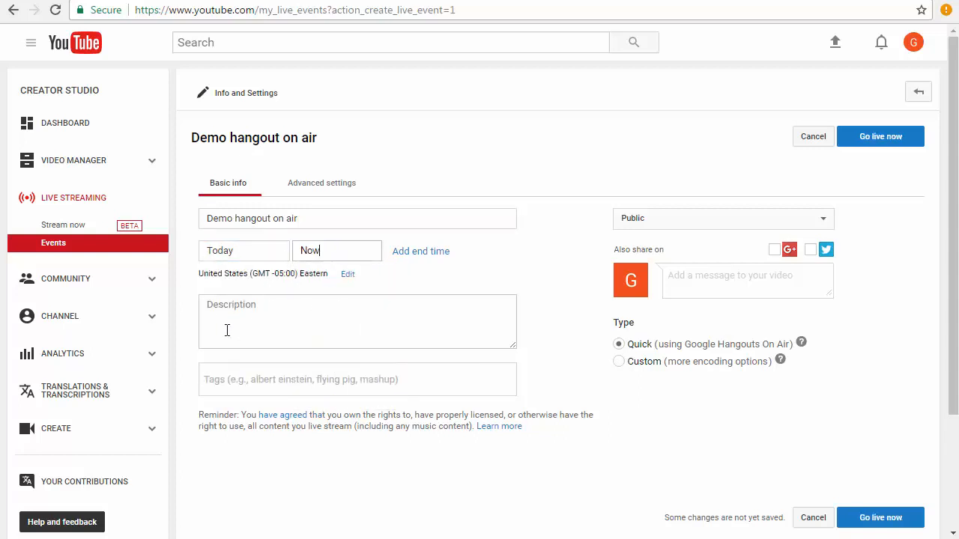
click(357, 322)
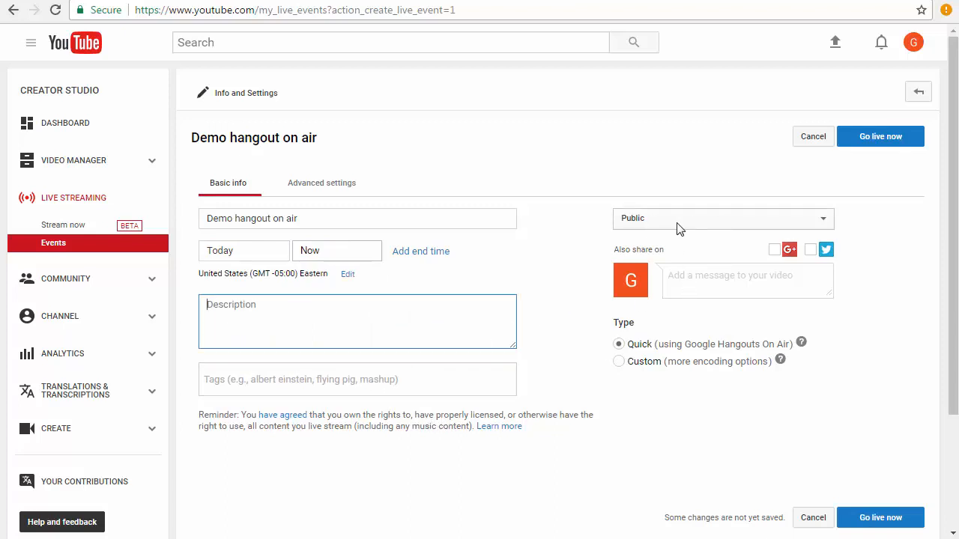
Step: Set the event's privacy to Unlisted, reselecting it after briefly trying Private
click(721, 218)
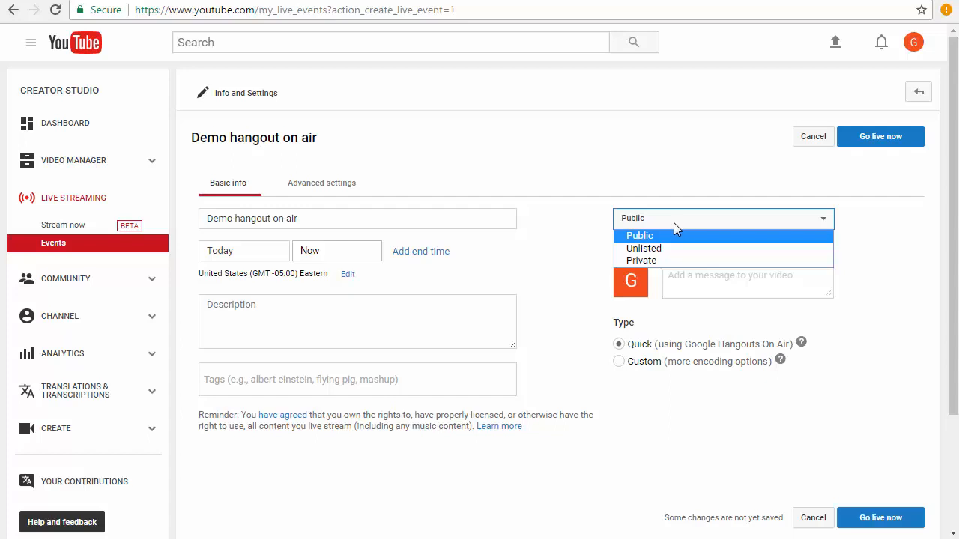
mouse_move(666, 248)
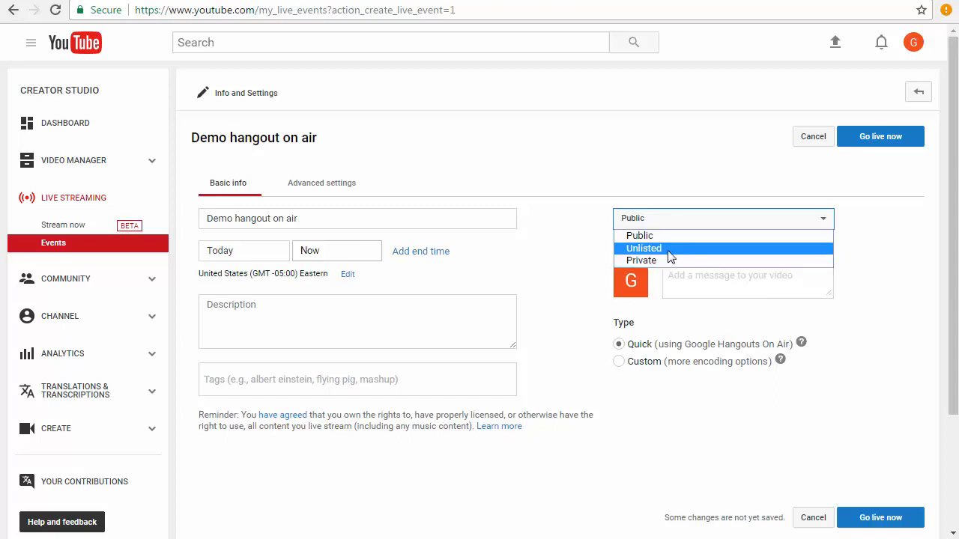
click(643, 248)
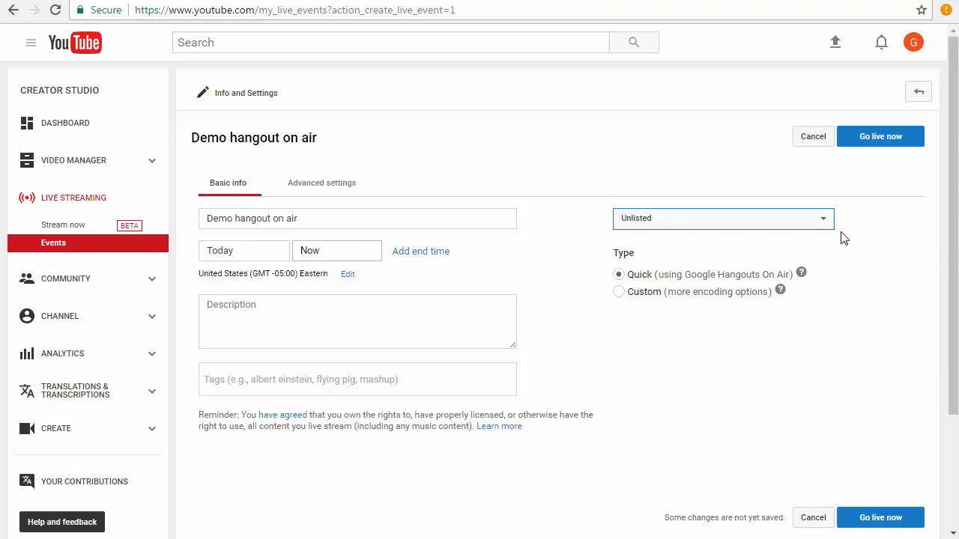
mouse_move(828, 227)
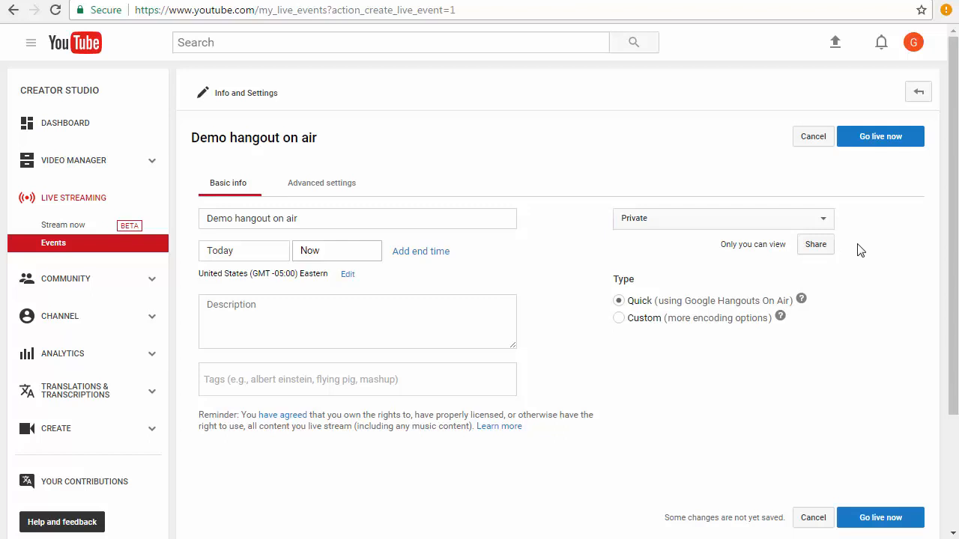
mouse_move(815, 244)
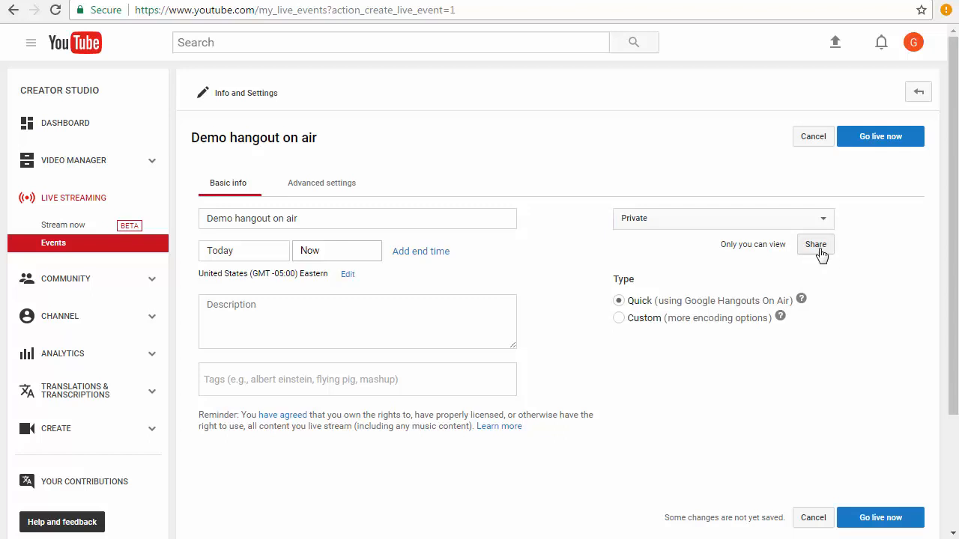
mouse_move(876, 258)
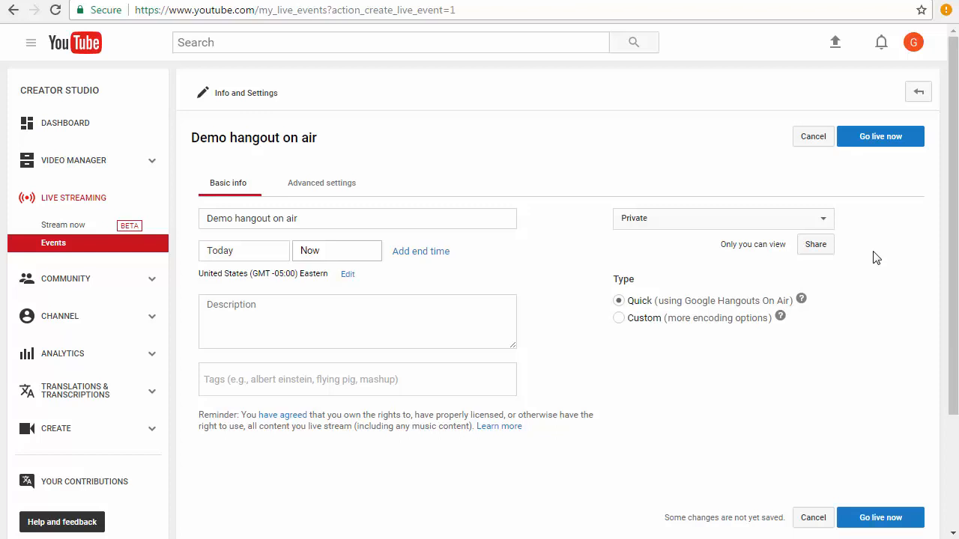
mouse_move(863, 263)
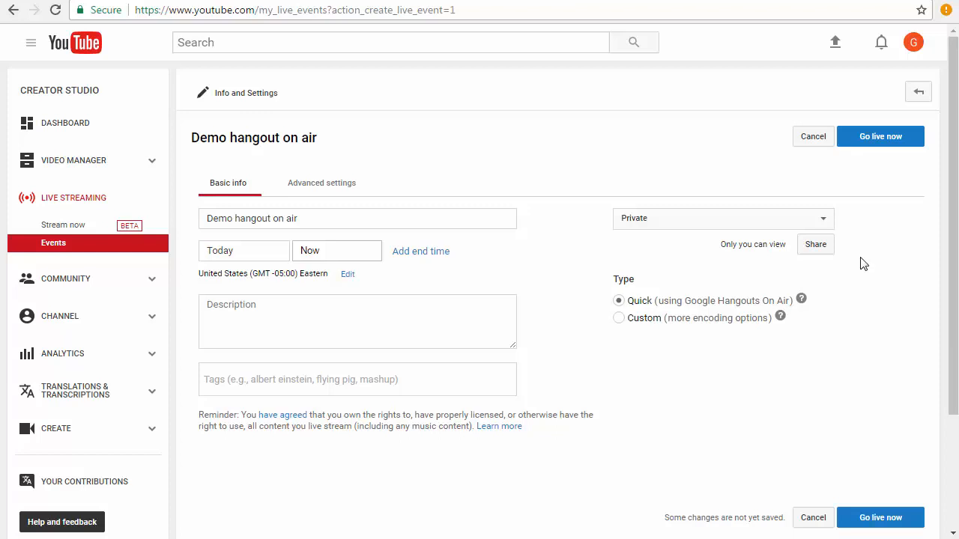
click(721, 218)
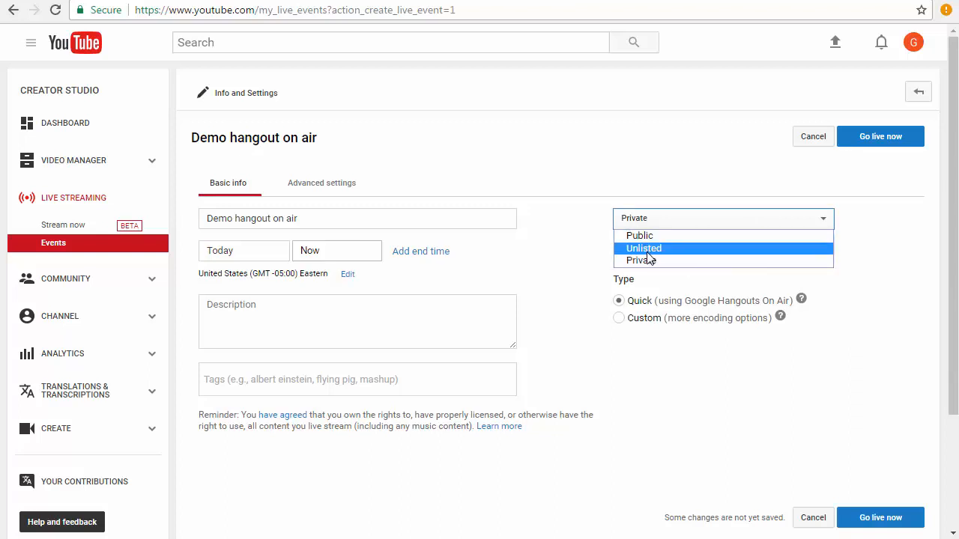
click(643, 248)
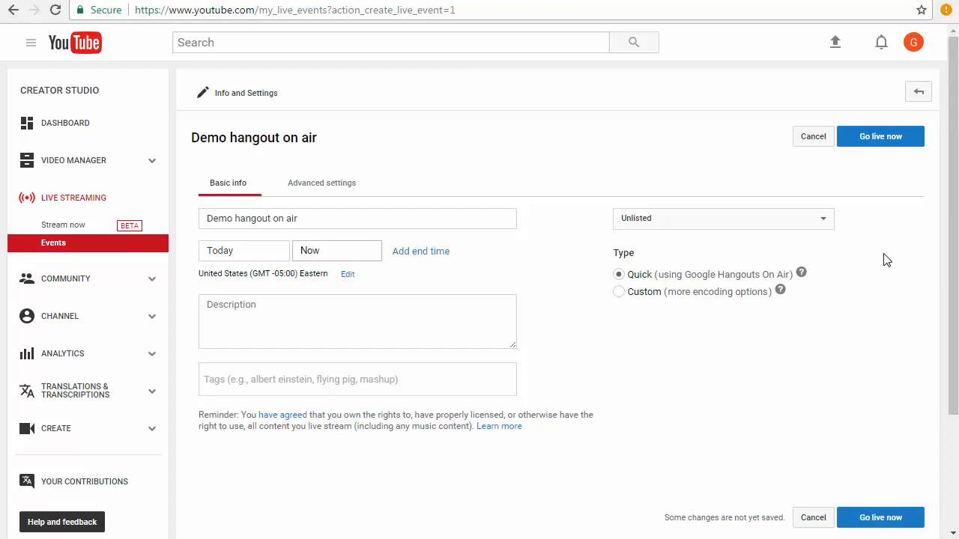
mouse_move(909, 201)
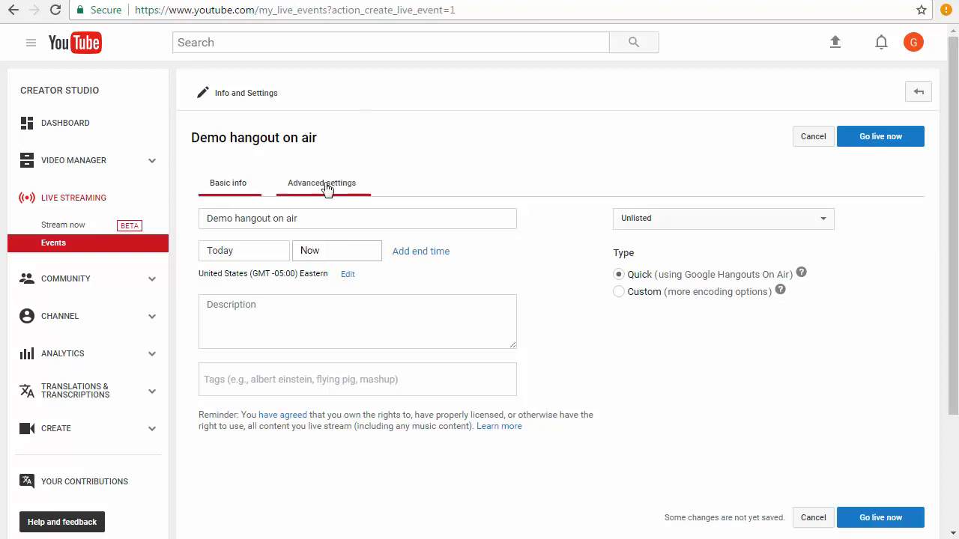
click(321, 182)
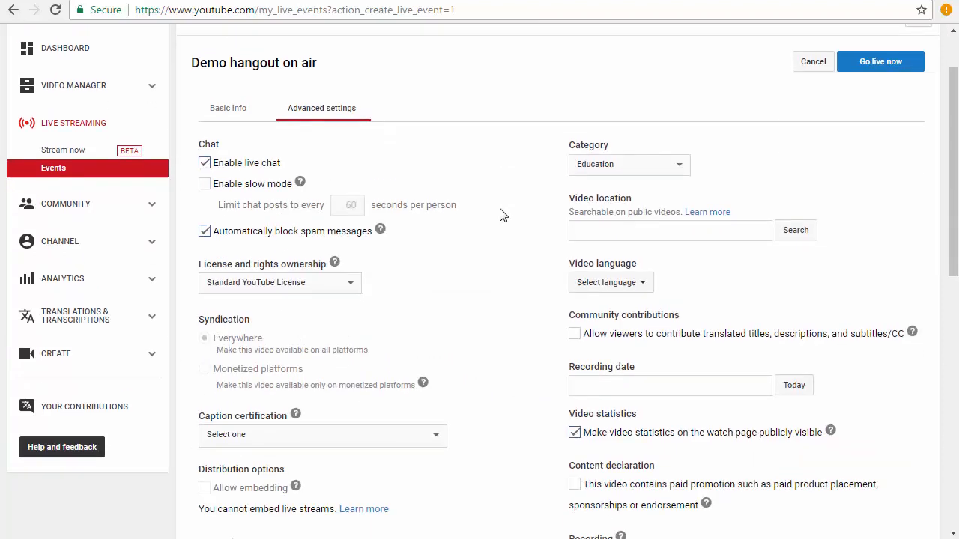
scroll(down, 3)
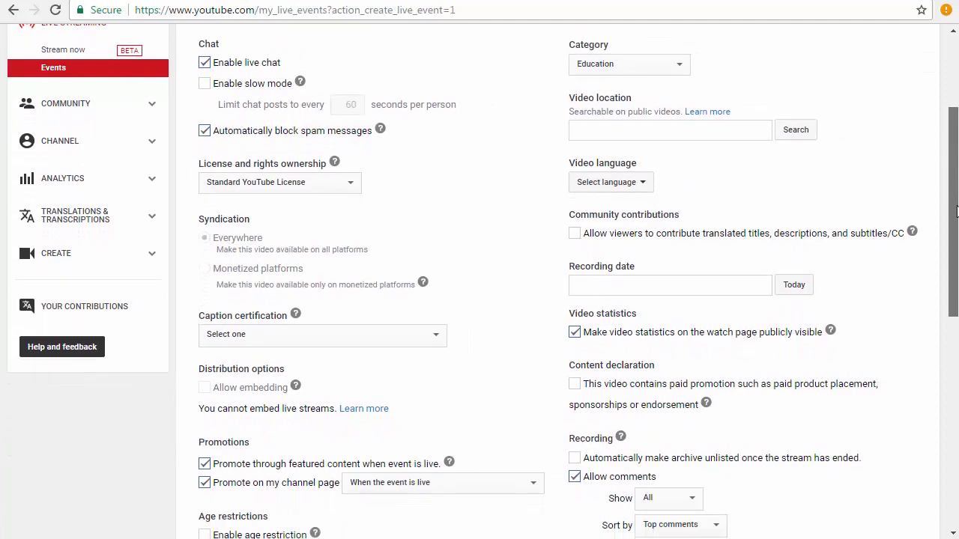
scroll(down, 3)
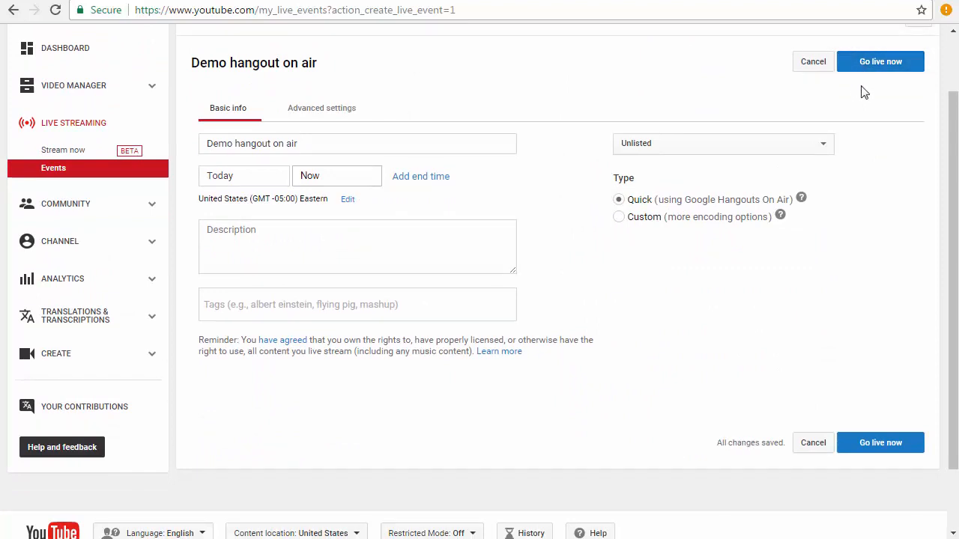
Step: Choose Go live now and confirm Ready to go to launch Hangouts On Air
click(880, 62)
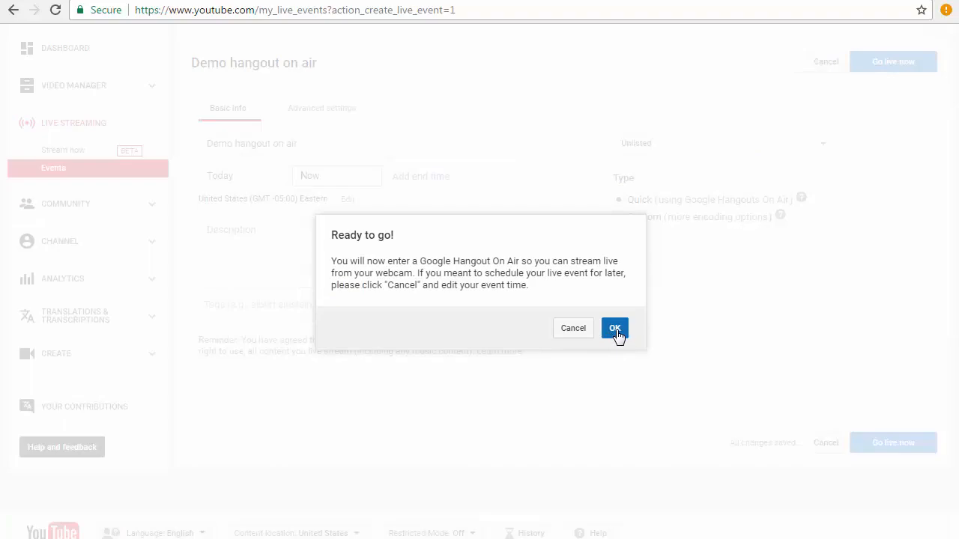
click(614, 329)
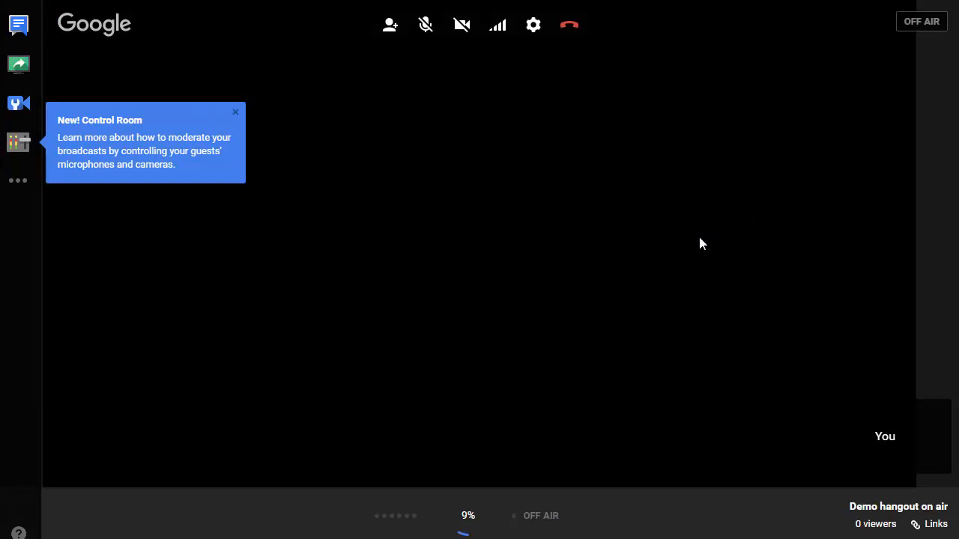
mouse_move(480, 160)
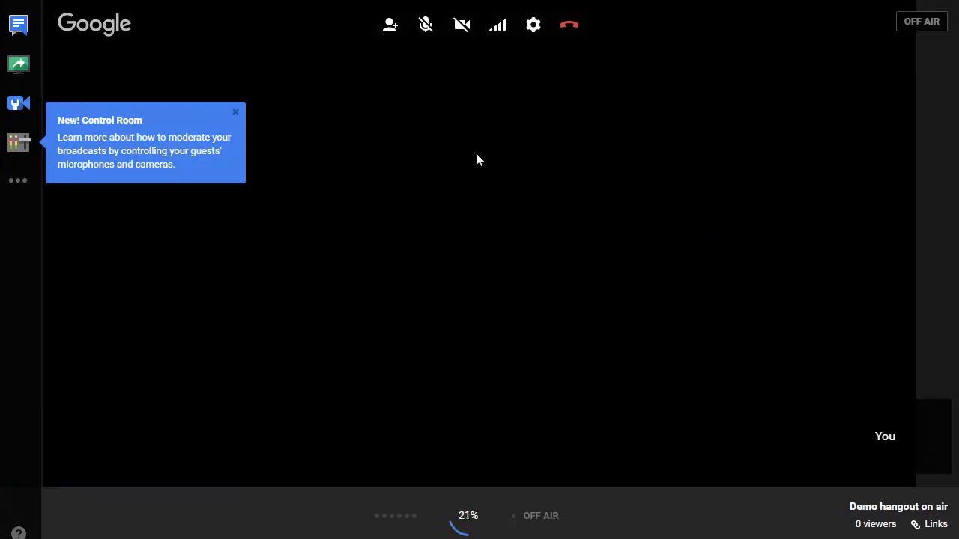
Step: Turn off the webcam and close the invite dialog while staying off air
click(461, 25)
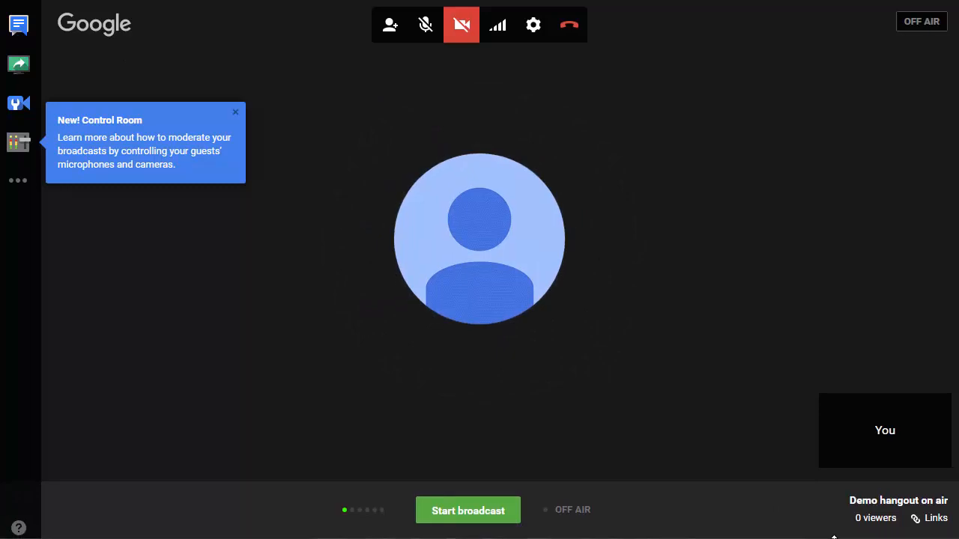
mouse_move(568, 290)
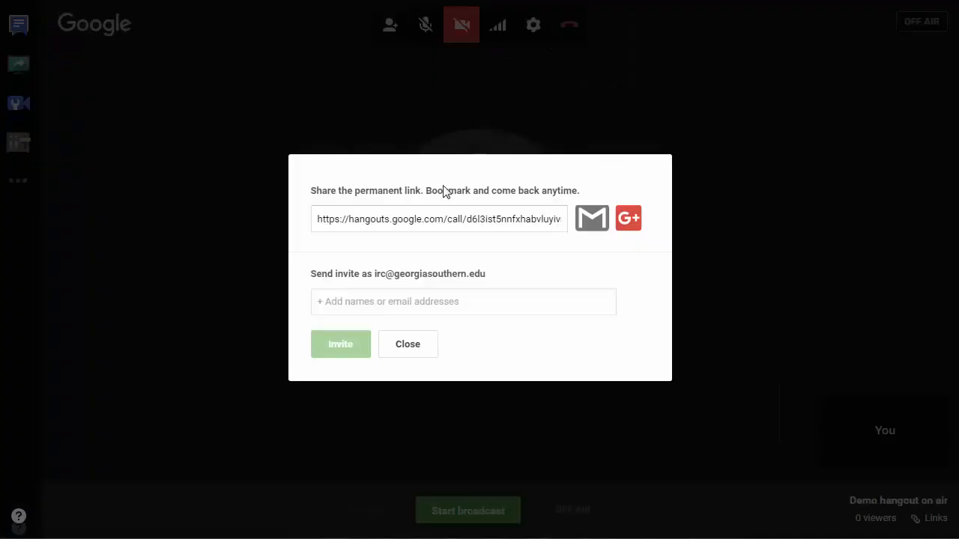
click(407, 344)
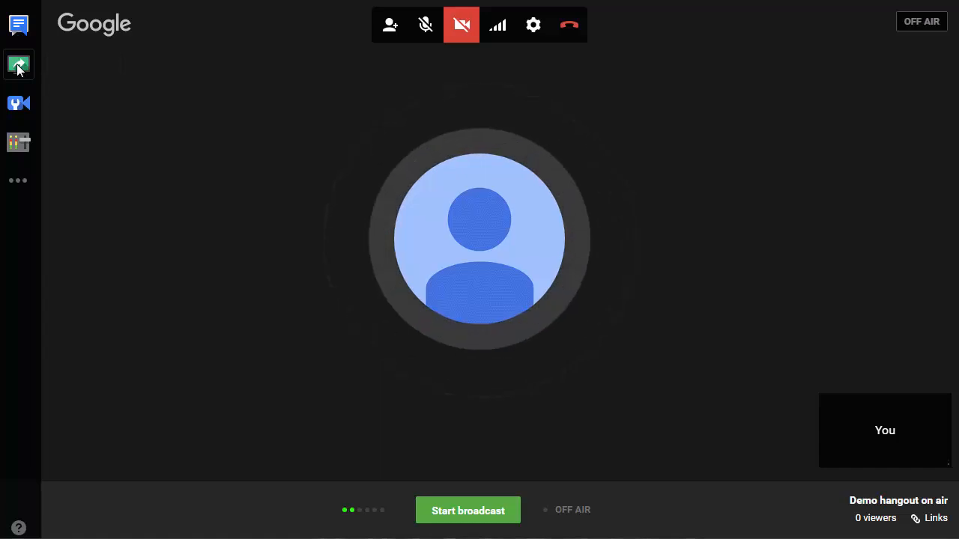
Step: Share the Chrome window showing the IRC website as an application window
click(18, 64)
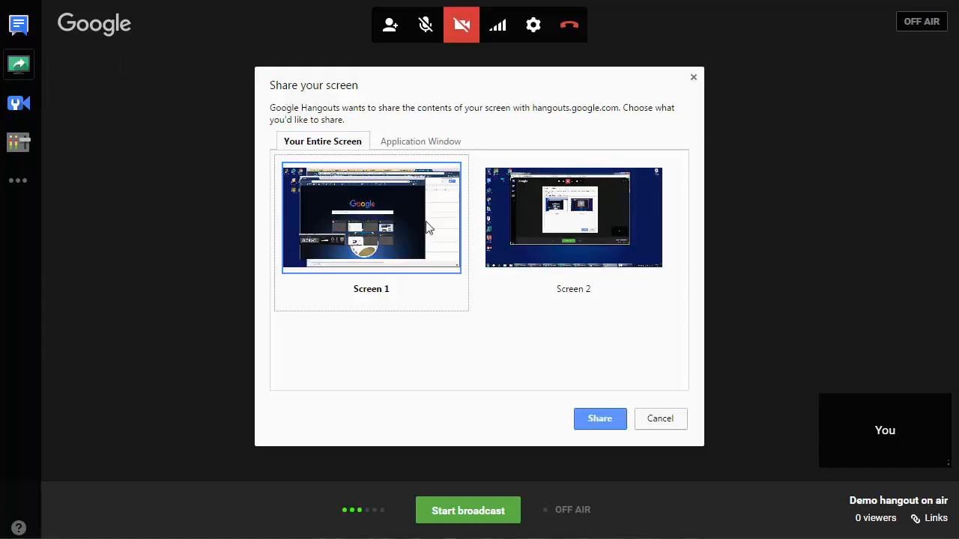
click(420, 140)
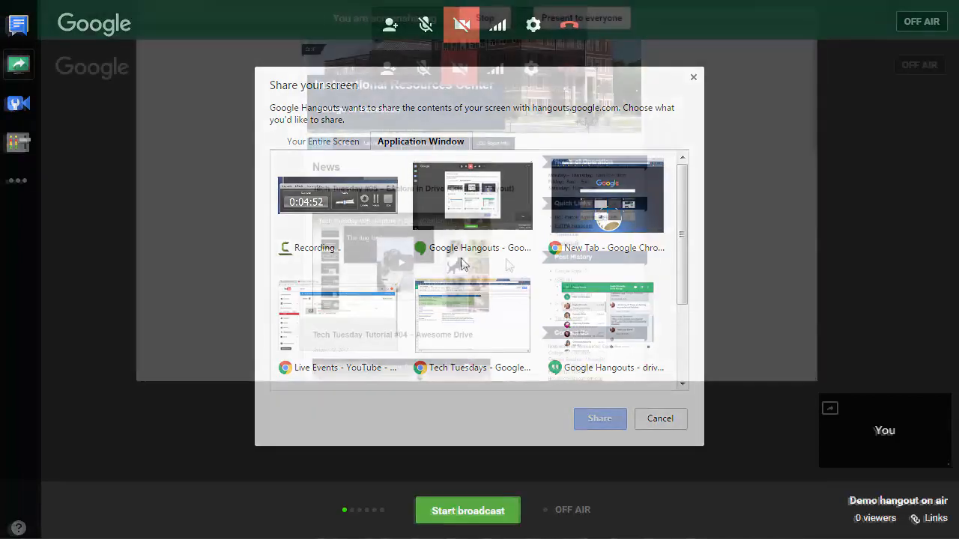
click(599, 419)
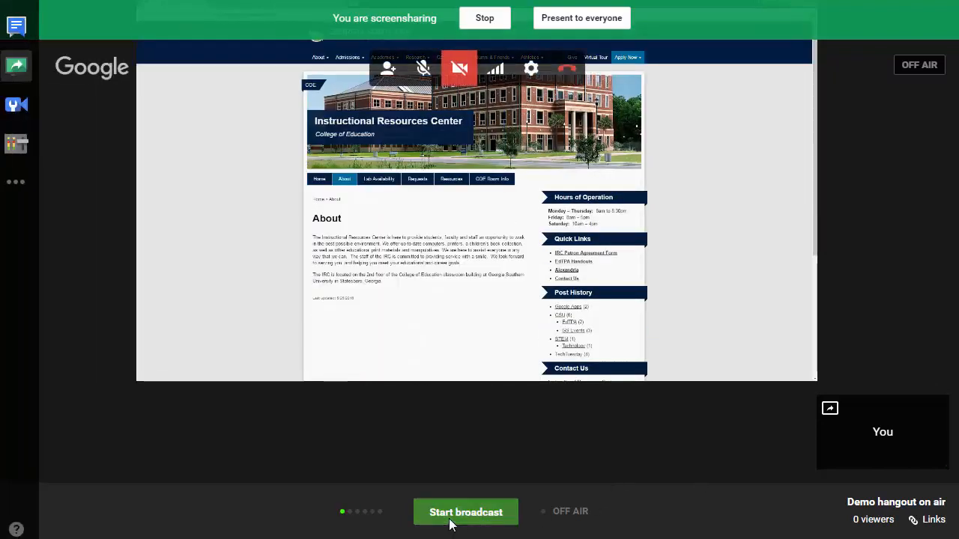
Step: Start the broadcast to YouTube, confirm it, and dismiss the live notice
click(465, 512)
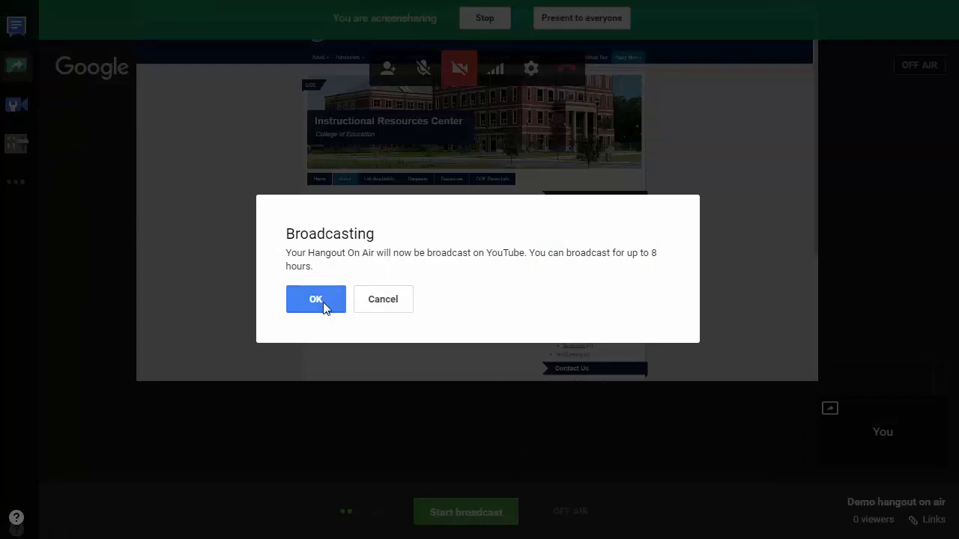
click(316, 298)
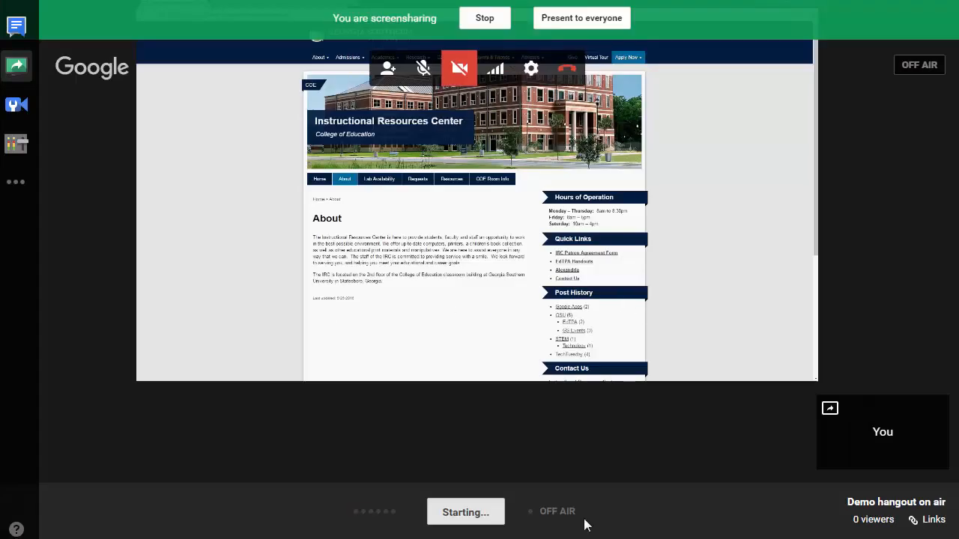
click(465, 511)
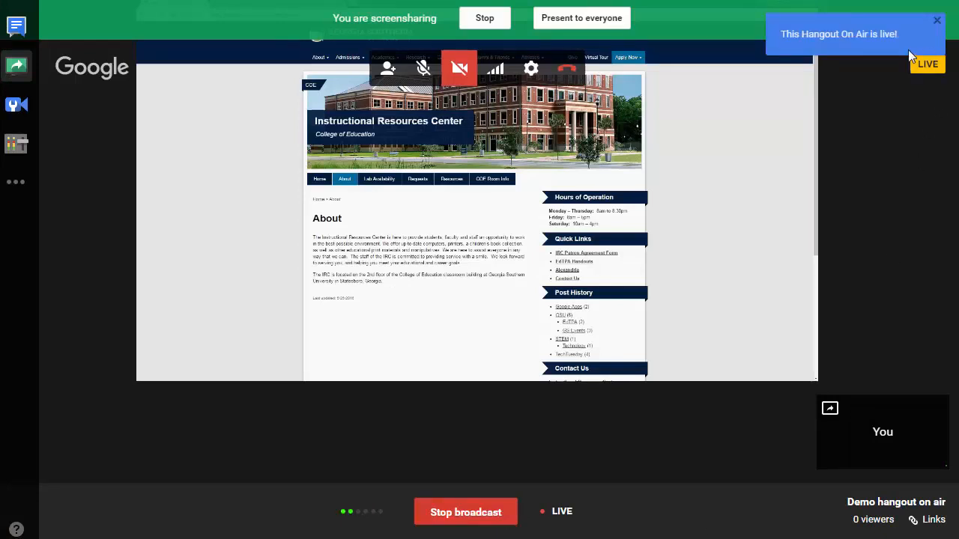
click(936, 21)
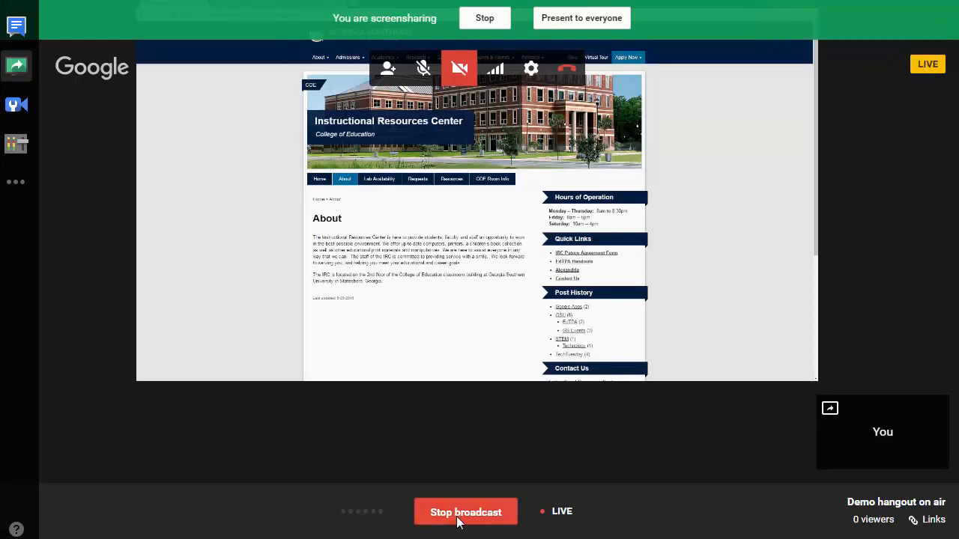
mouse_move(466, 517)
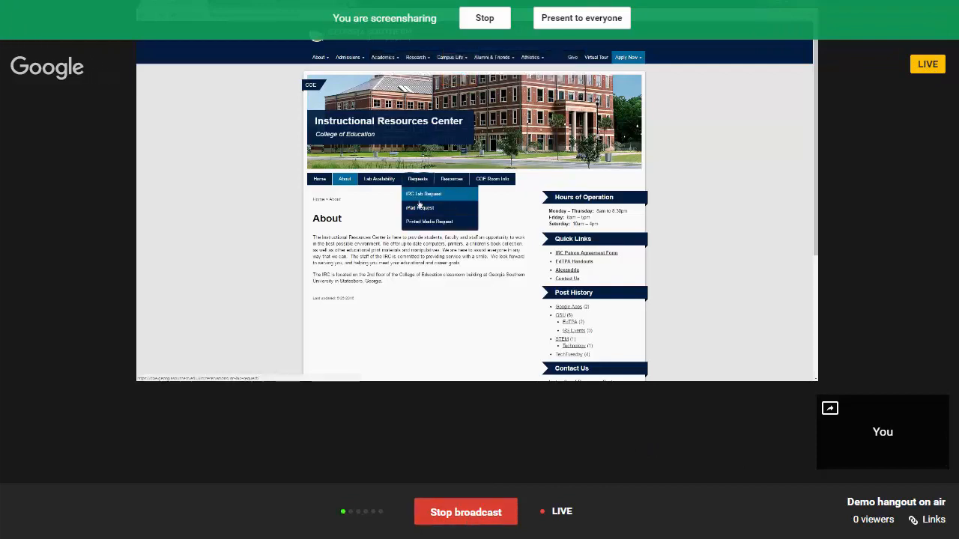
Step: Browse the shared IRC site through Requests and iPad Request Form to Resources
click(417, 179)
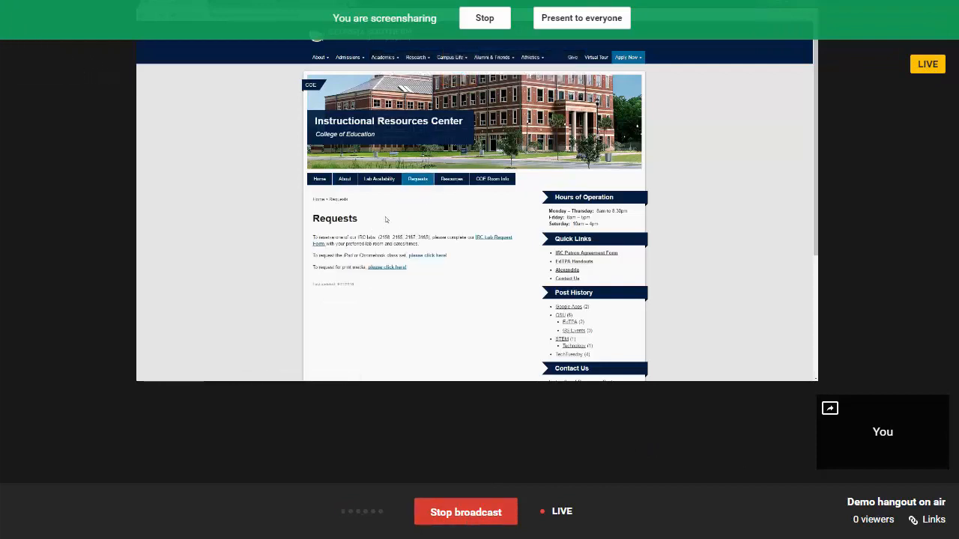
click(418, 179)
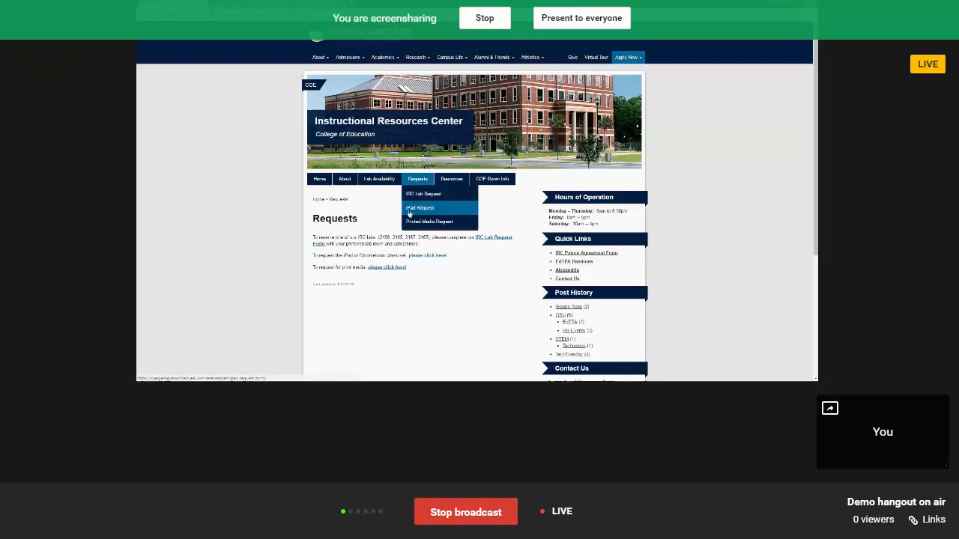
click(419, 207)
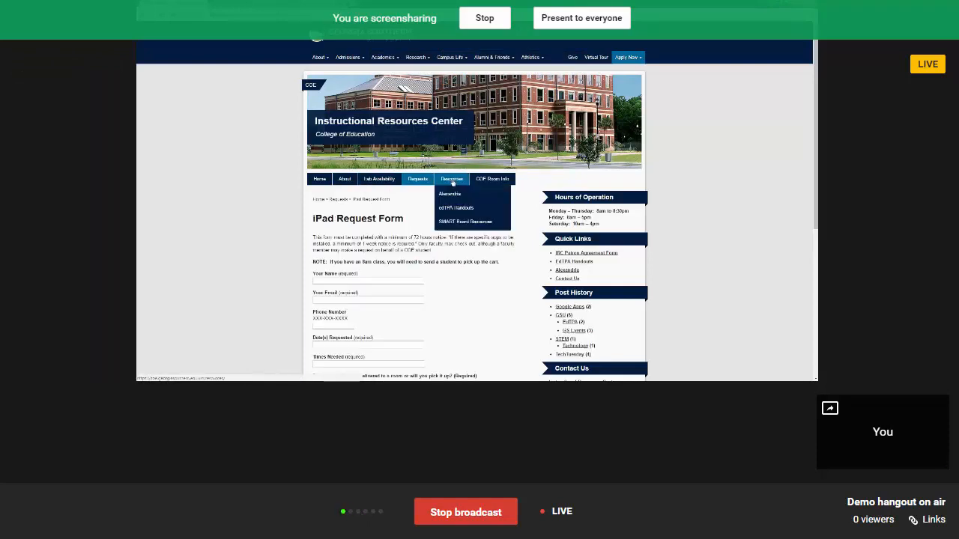
click(451, 179)
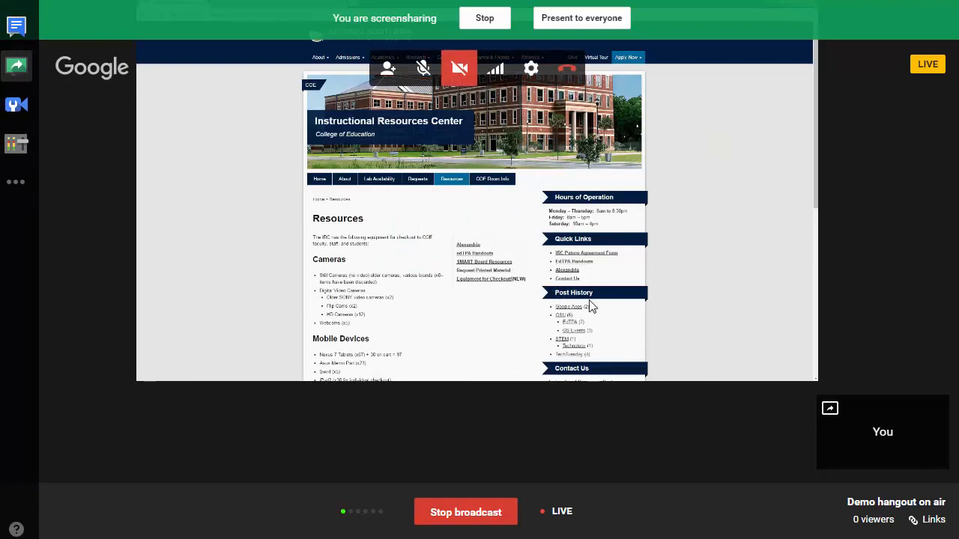
mouse_move(736, 298)
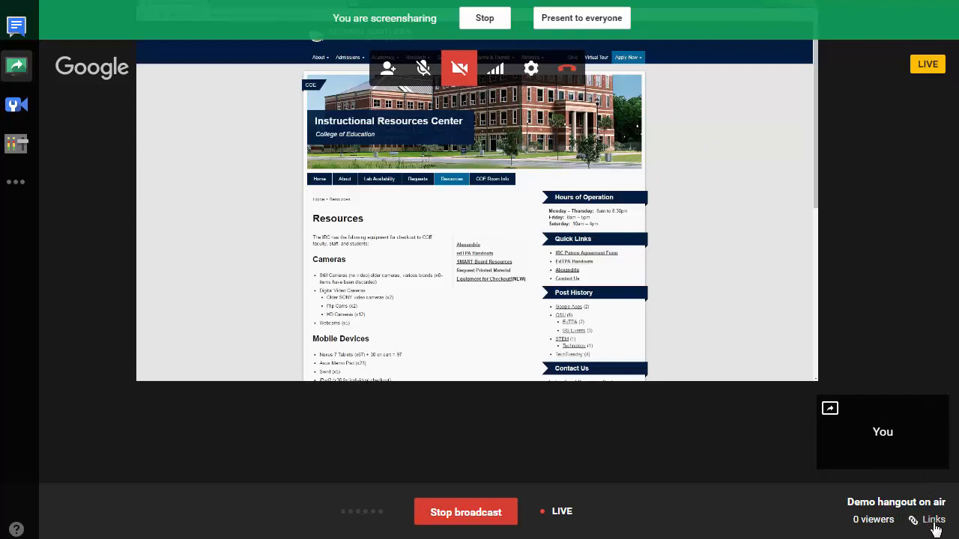
Step: View the broadcast's YouTube page link, then stop the Hangouts On Air broadcast
click(933, 520)
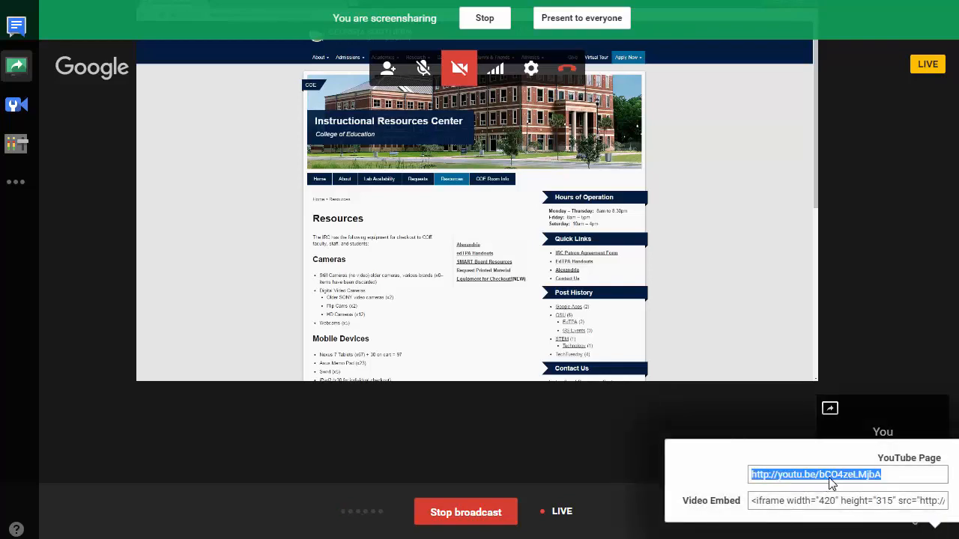
mouse_move(795, 515)
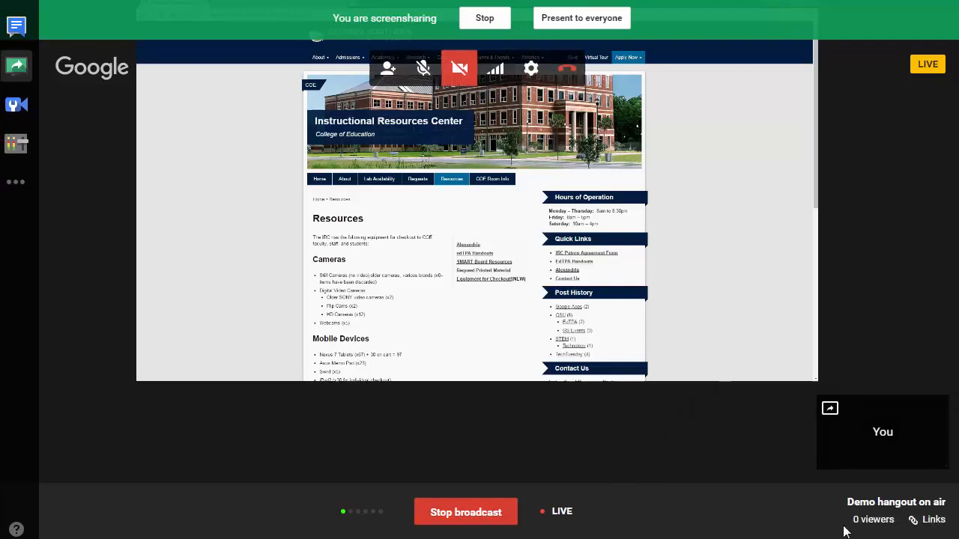
mouse_move(768, 439)
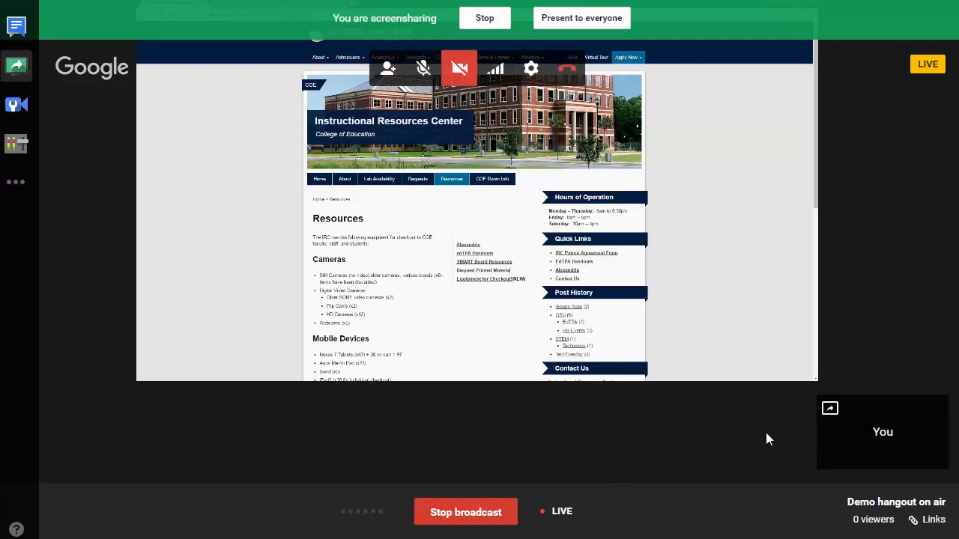
click(465, 511)
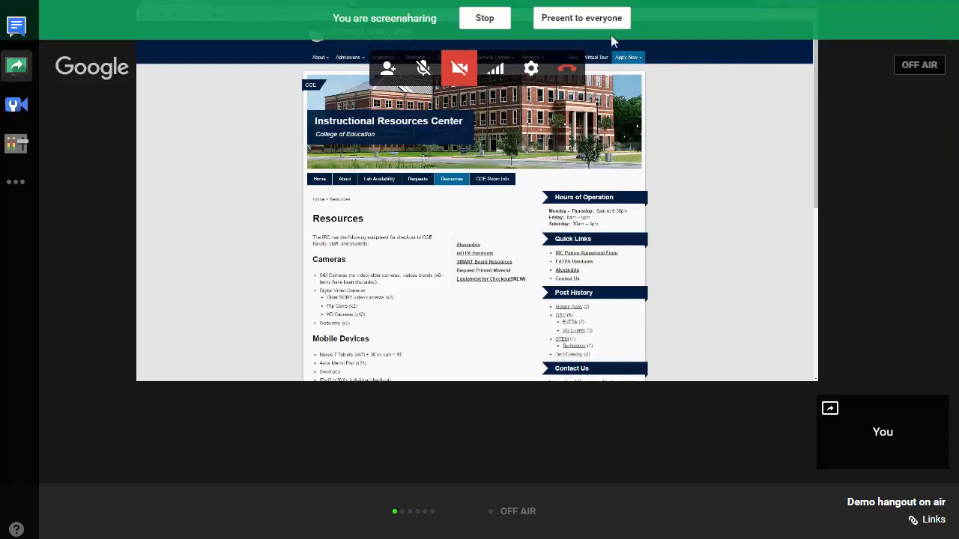
Step: Return to the Creator Studio Live Streaming Events tab listing 'Demo hangout on air'
click(484, 17)
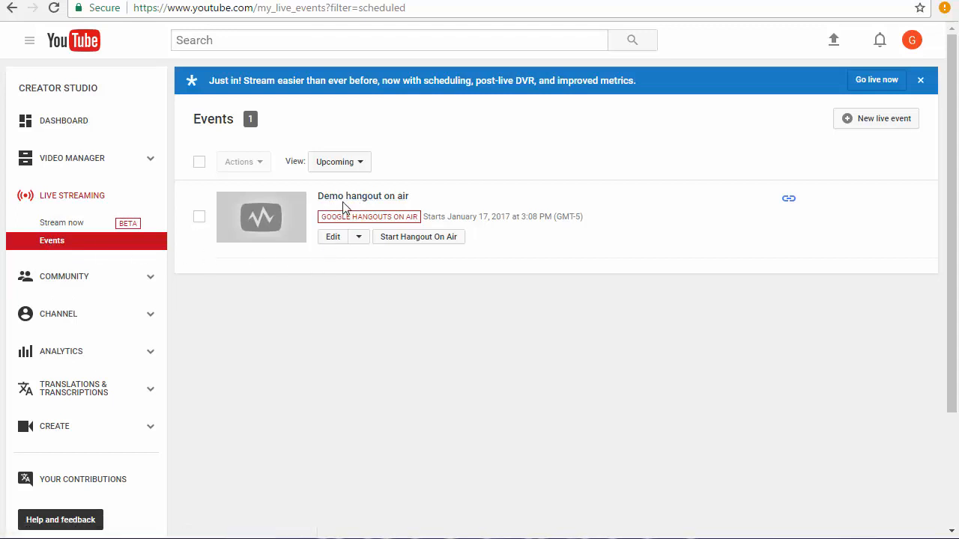
mouse_move(384, 201)
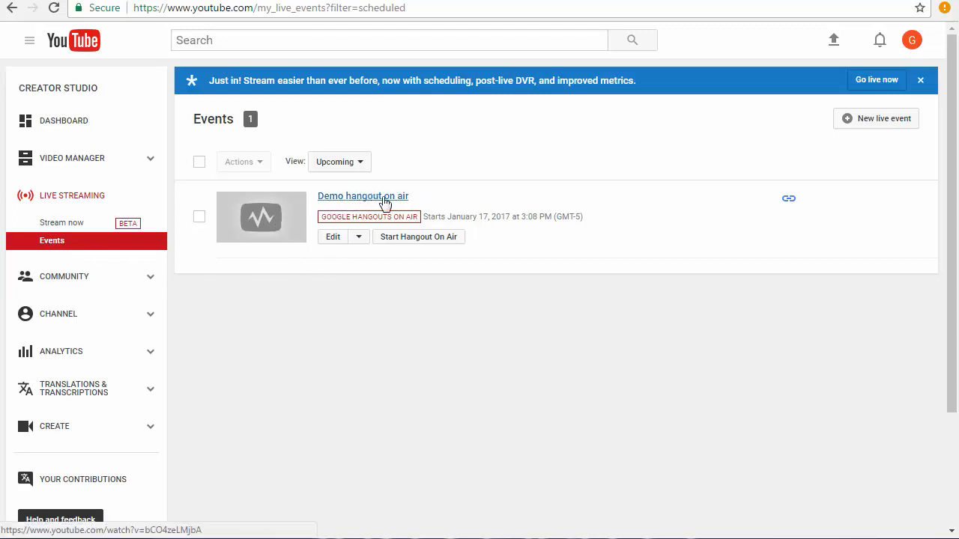
Step: Open the 'Demo hangout on air' event's watch page from the events list
click(363, 195)
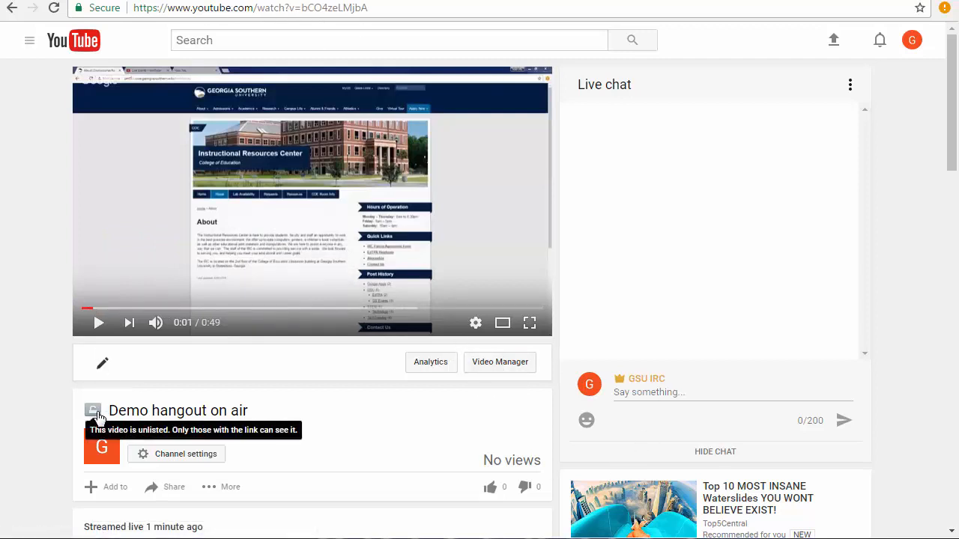
mouse_move(502, 323)
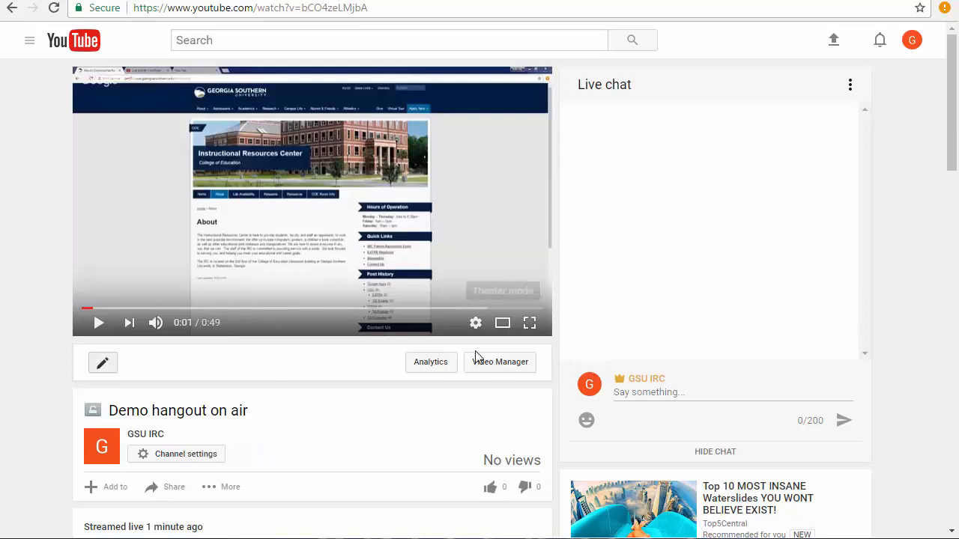
mouse_move(656, 452)
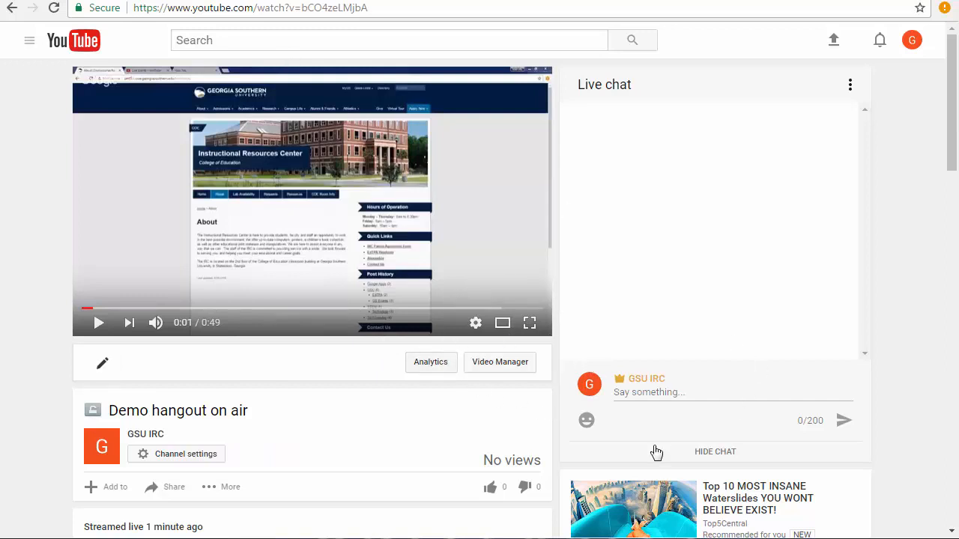